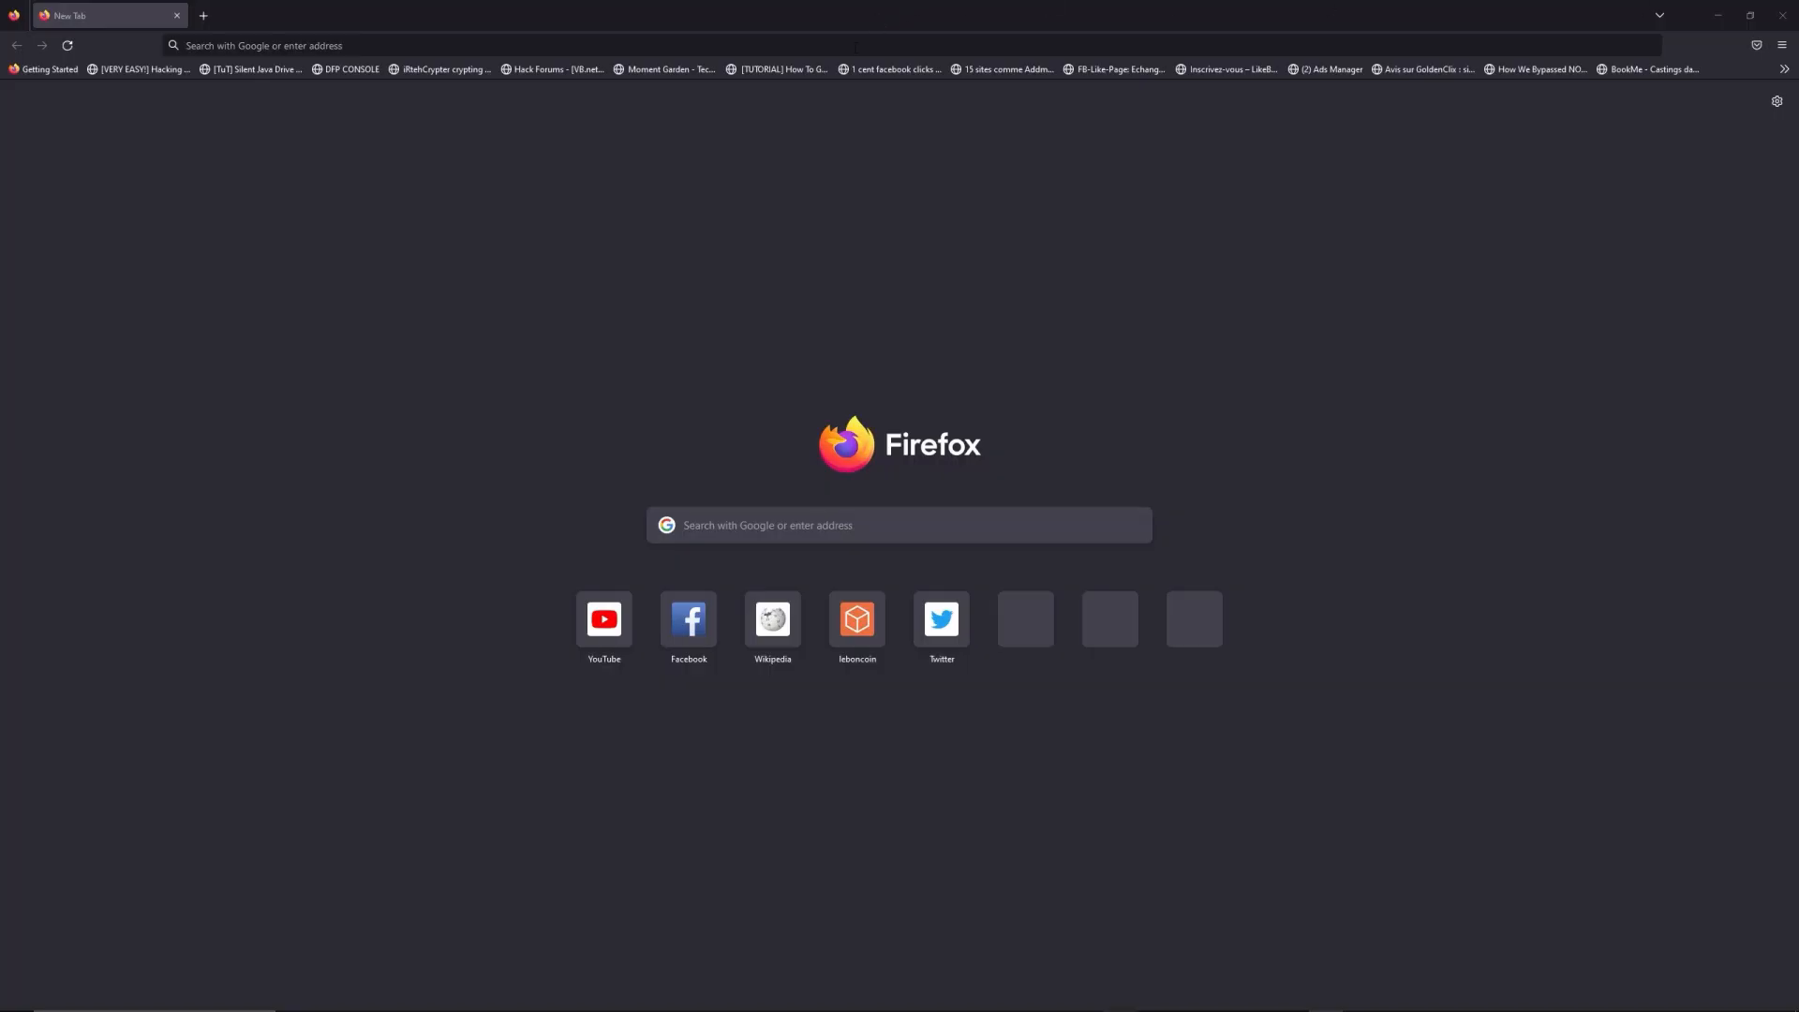
Enter the address freewebtools.com/192.168 in the Firefox address bar
type("freewebtools.")
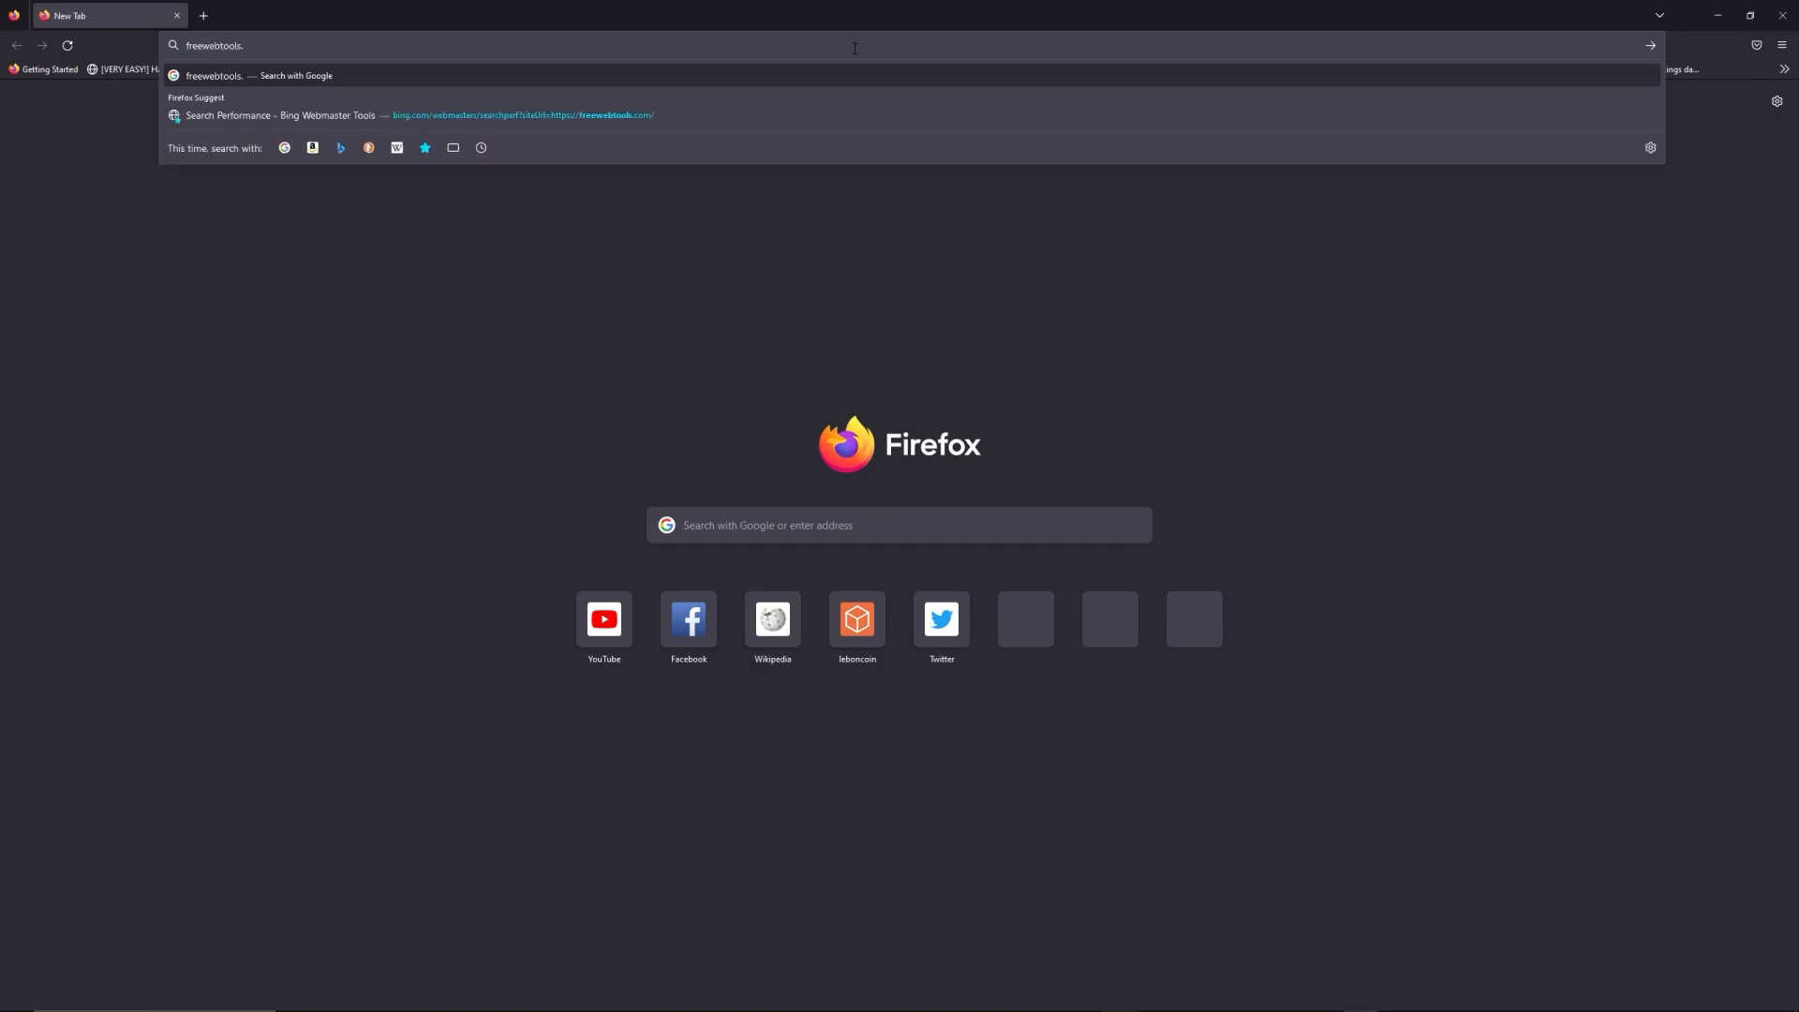
type("com")
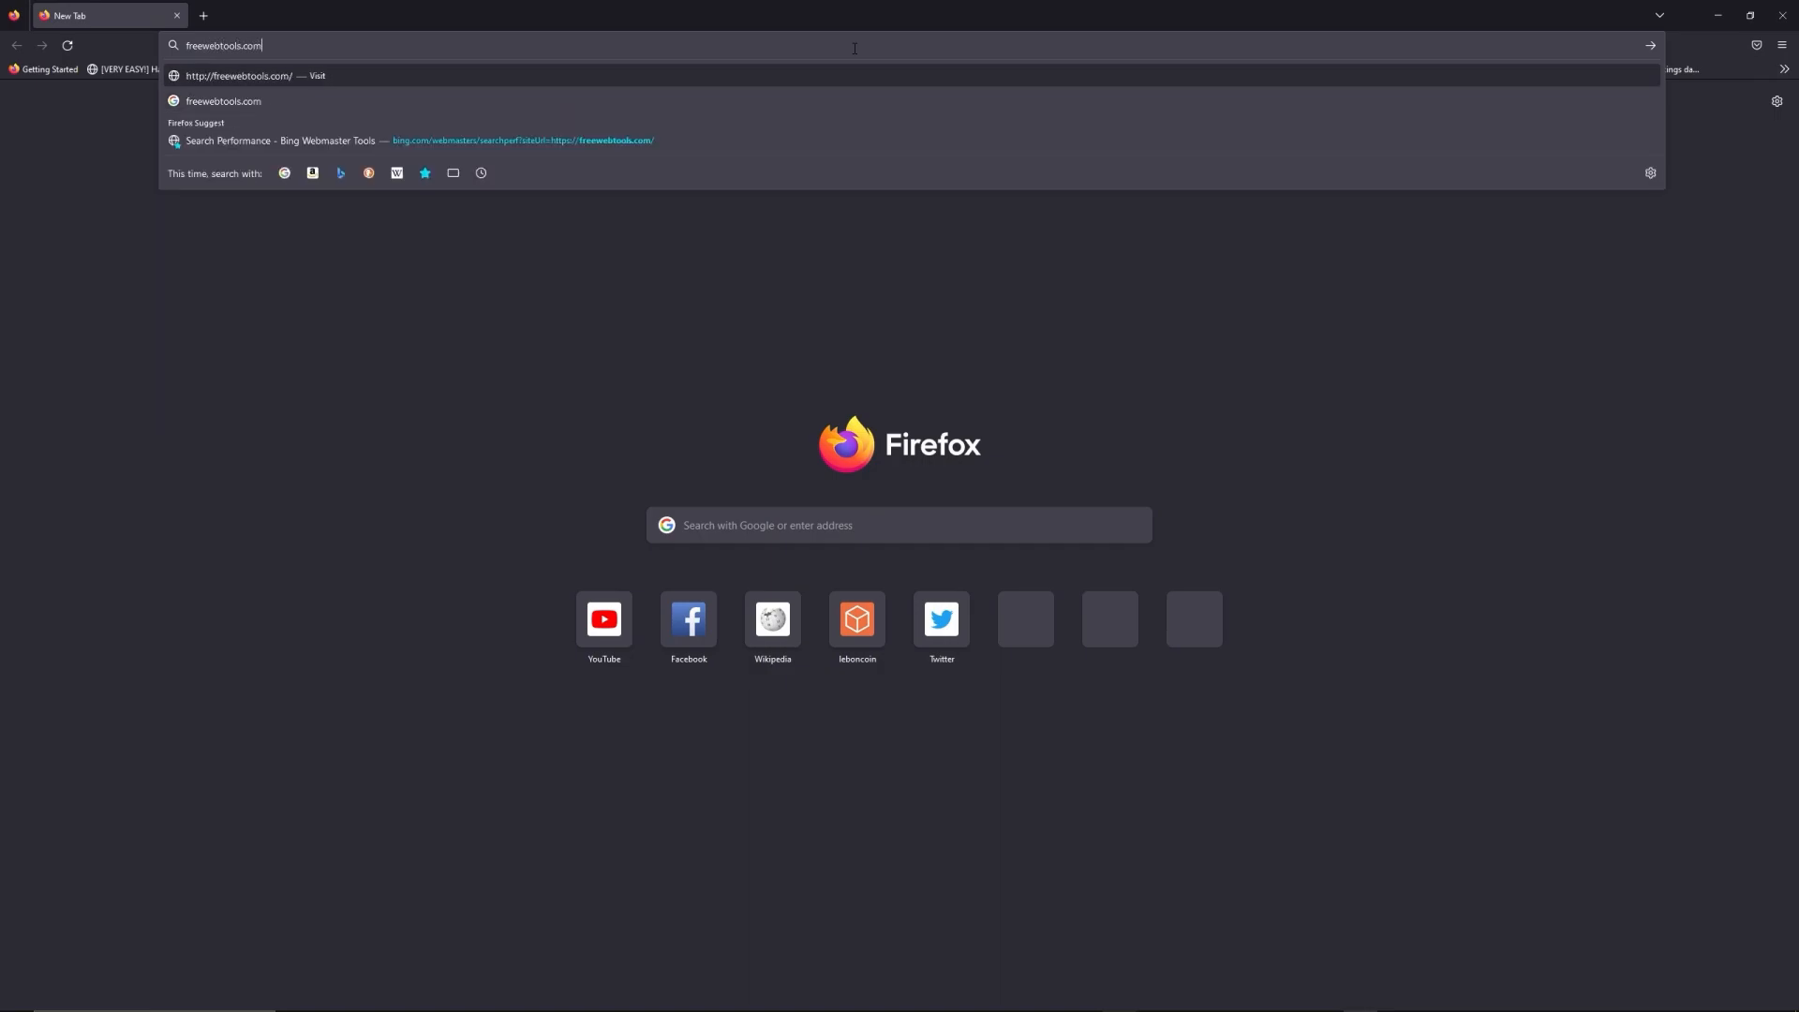
type("/192.")
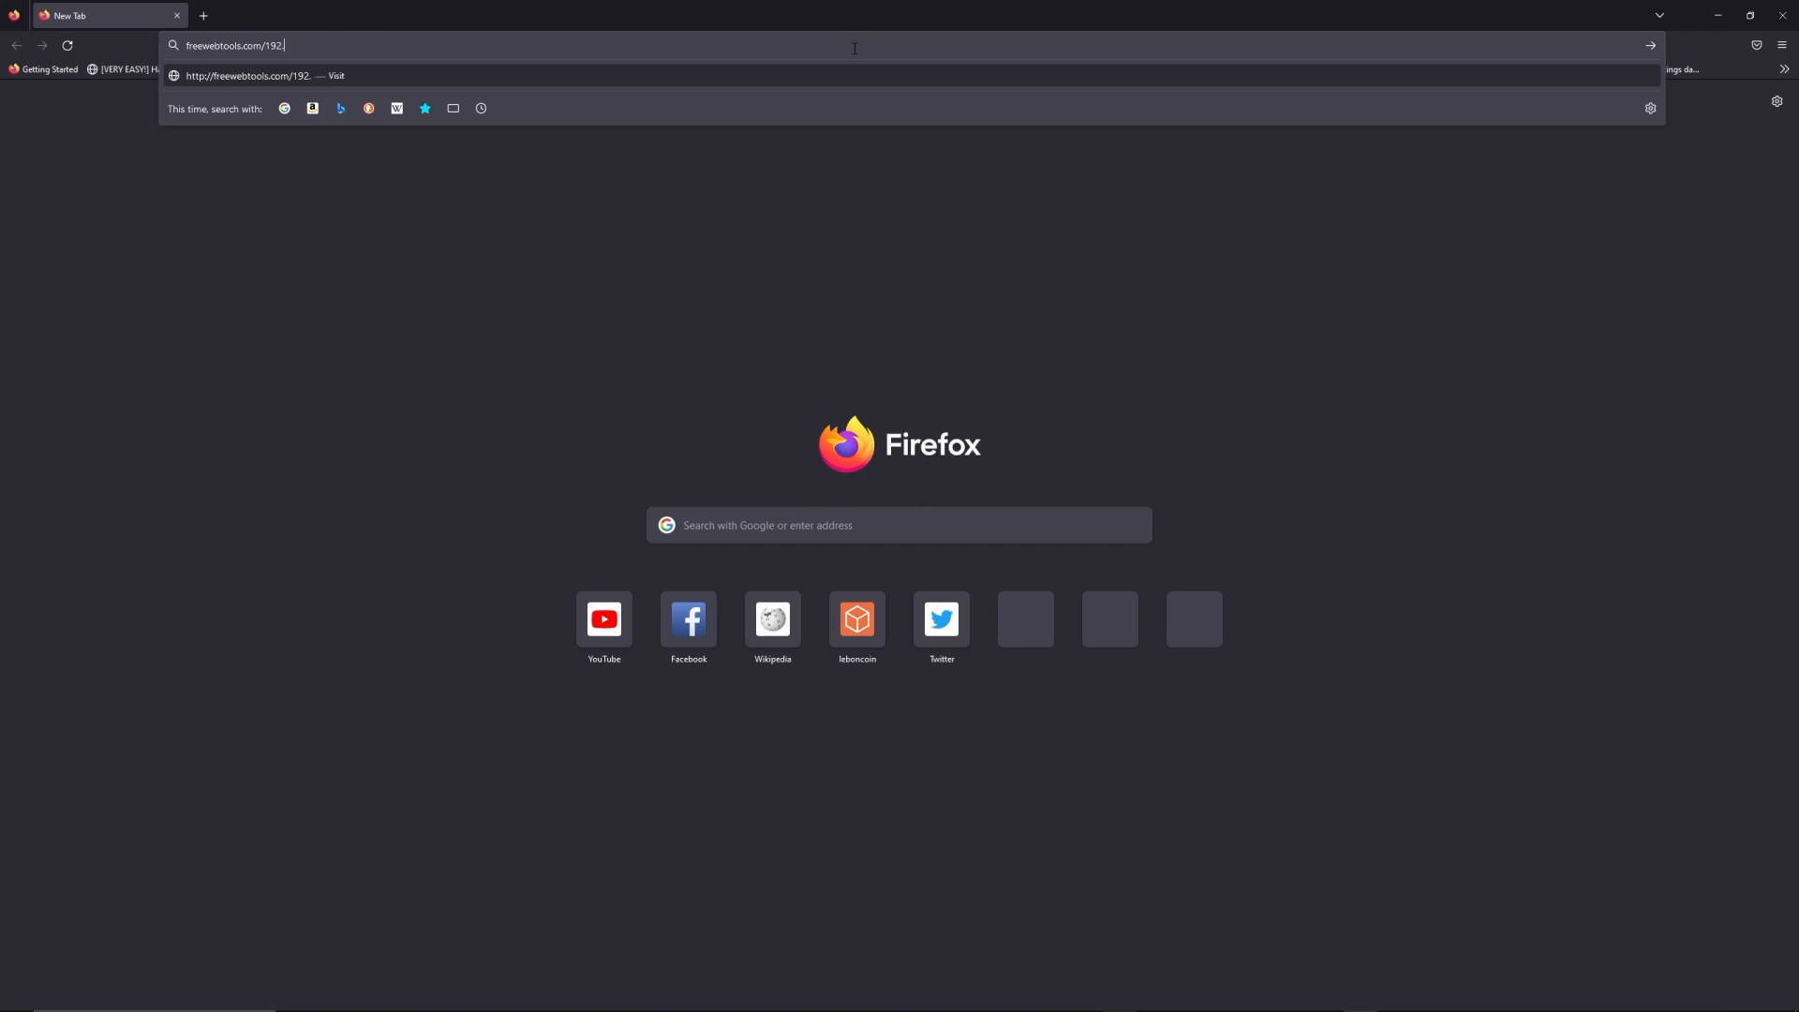
type("168")
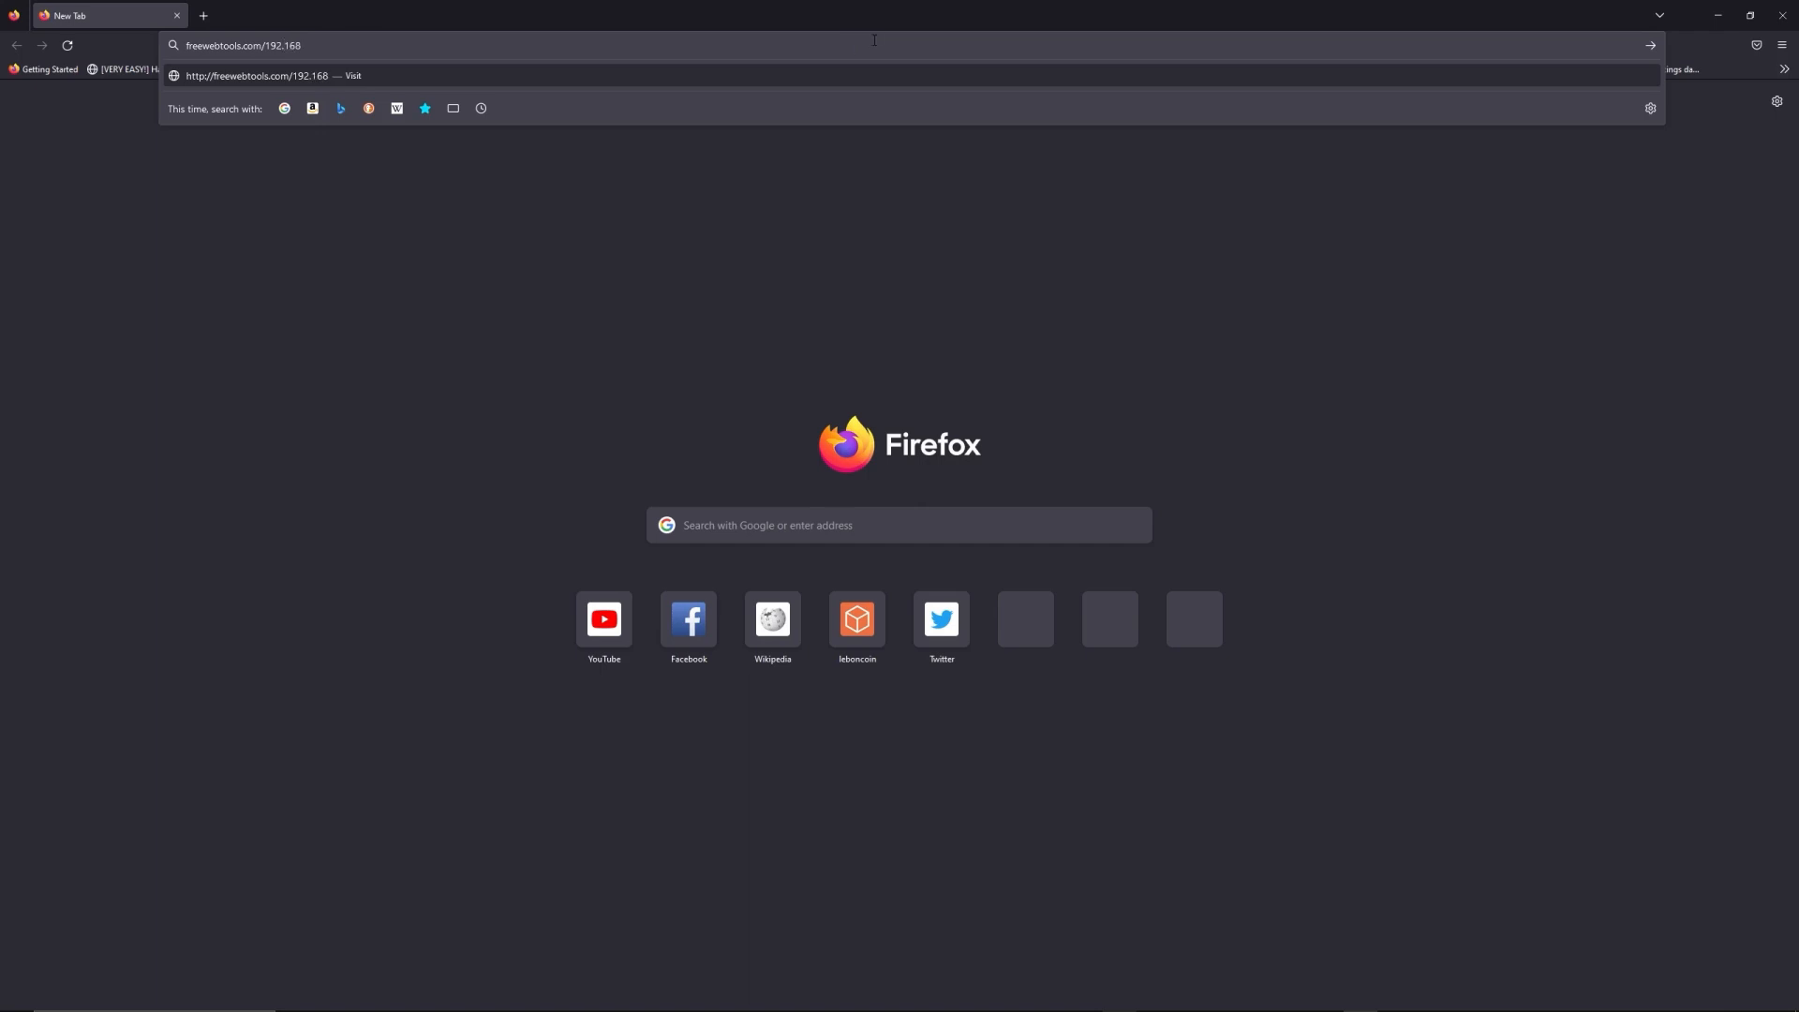
mouse_move(1134, 7)
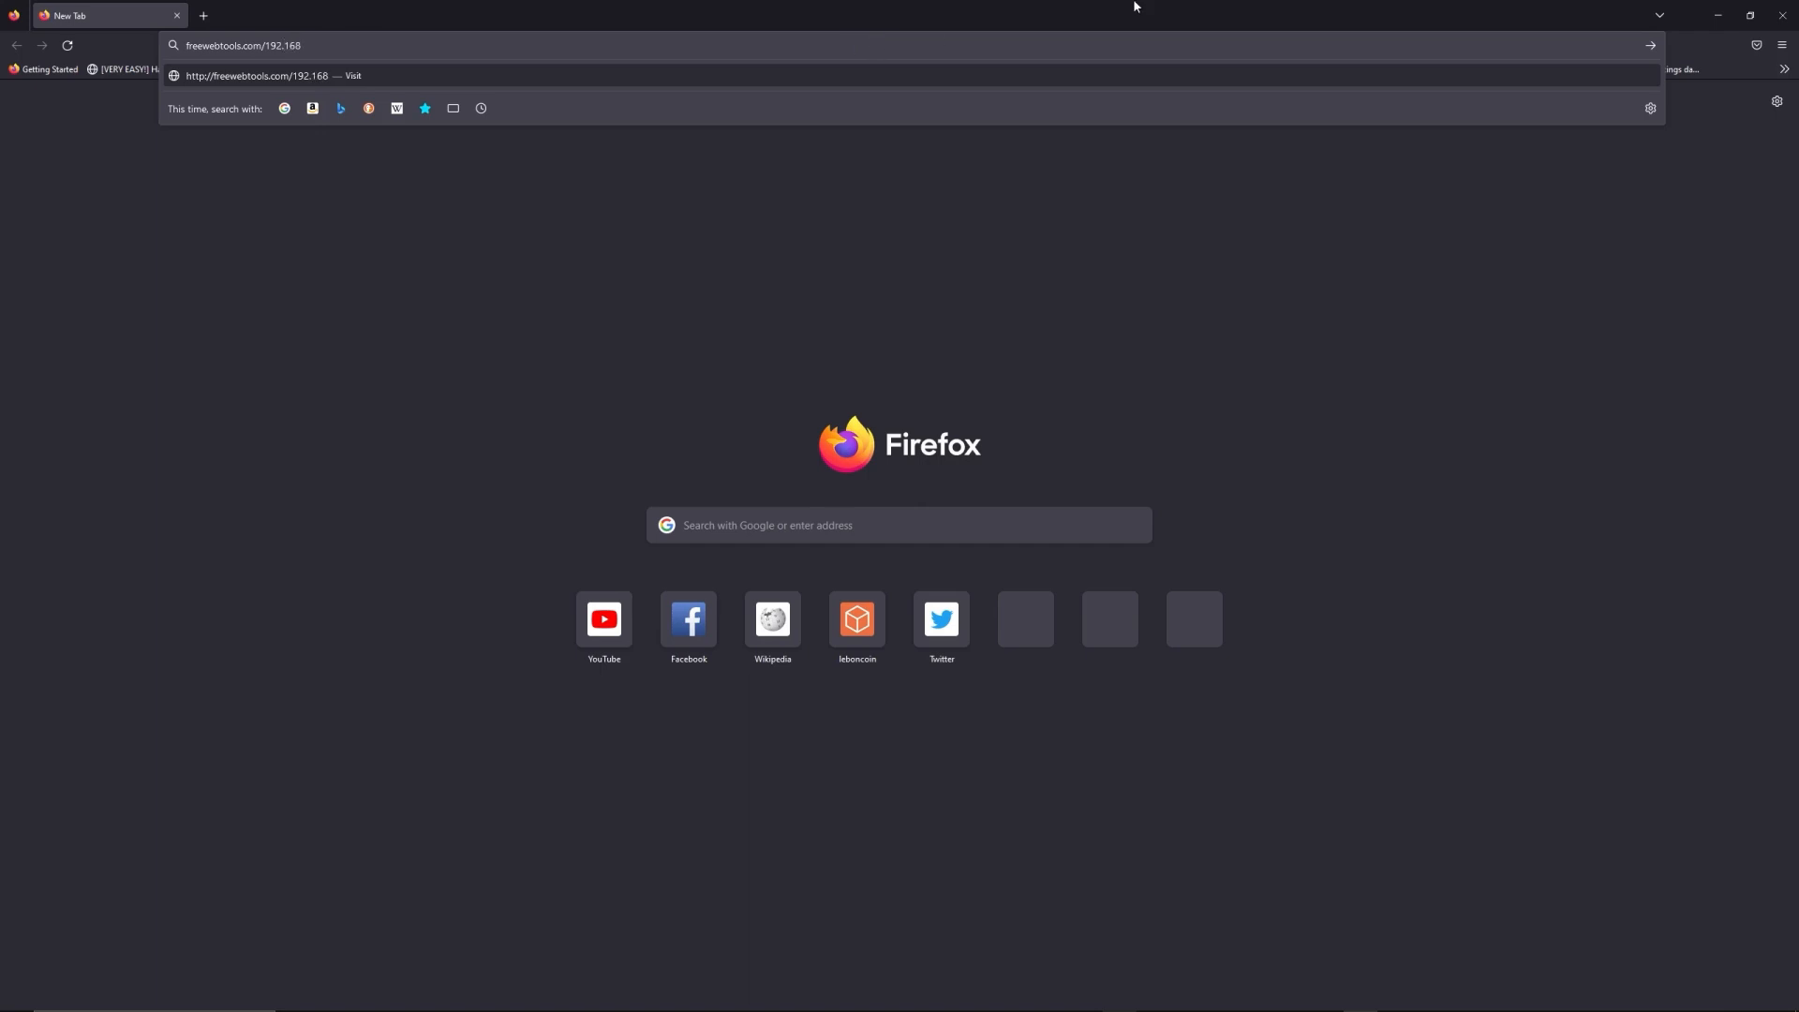
mouse_move(1167, 32)
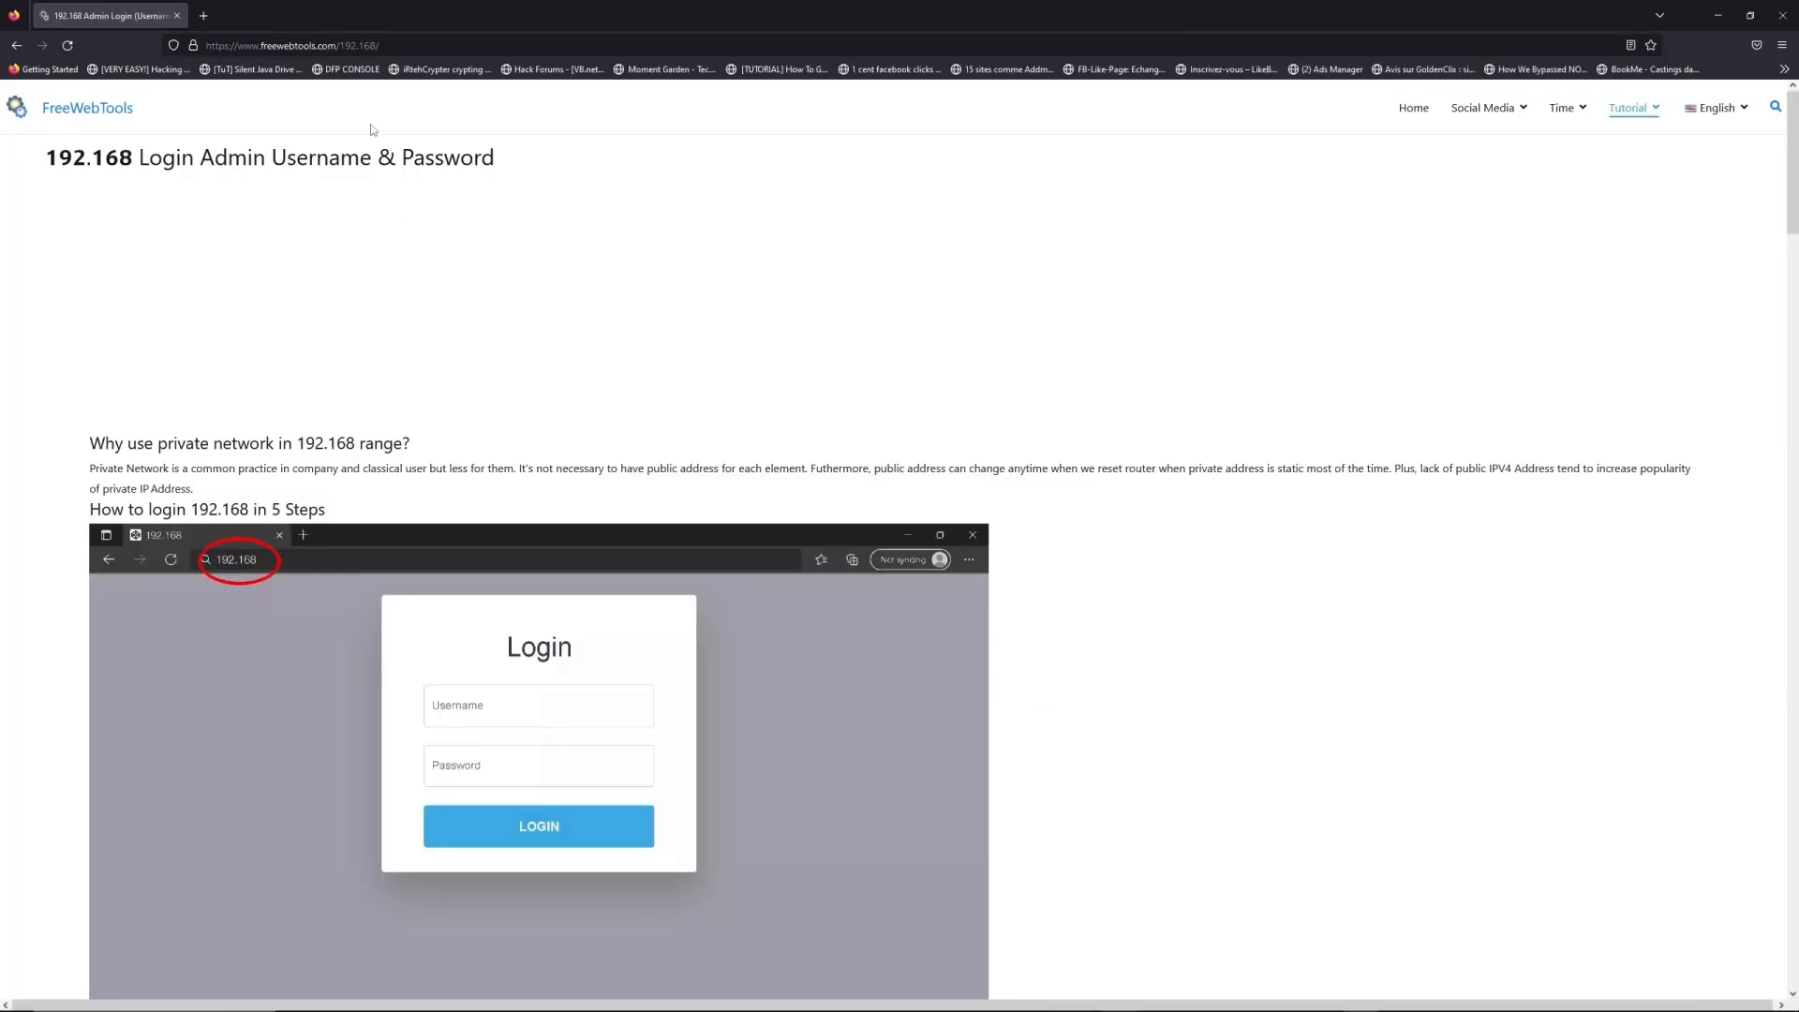
scroll("down", 3)
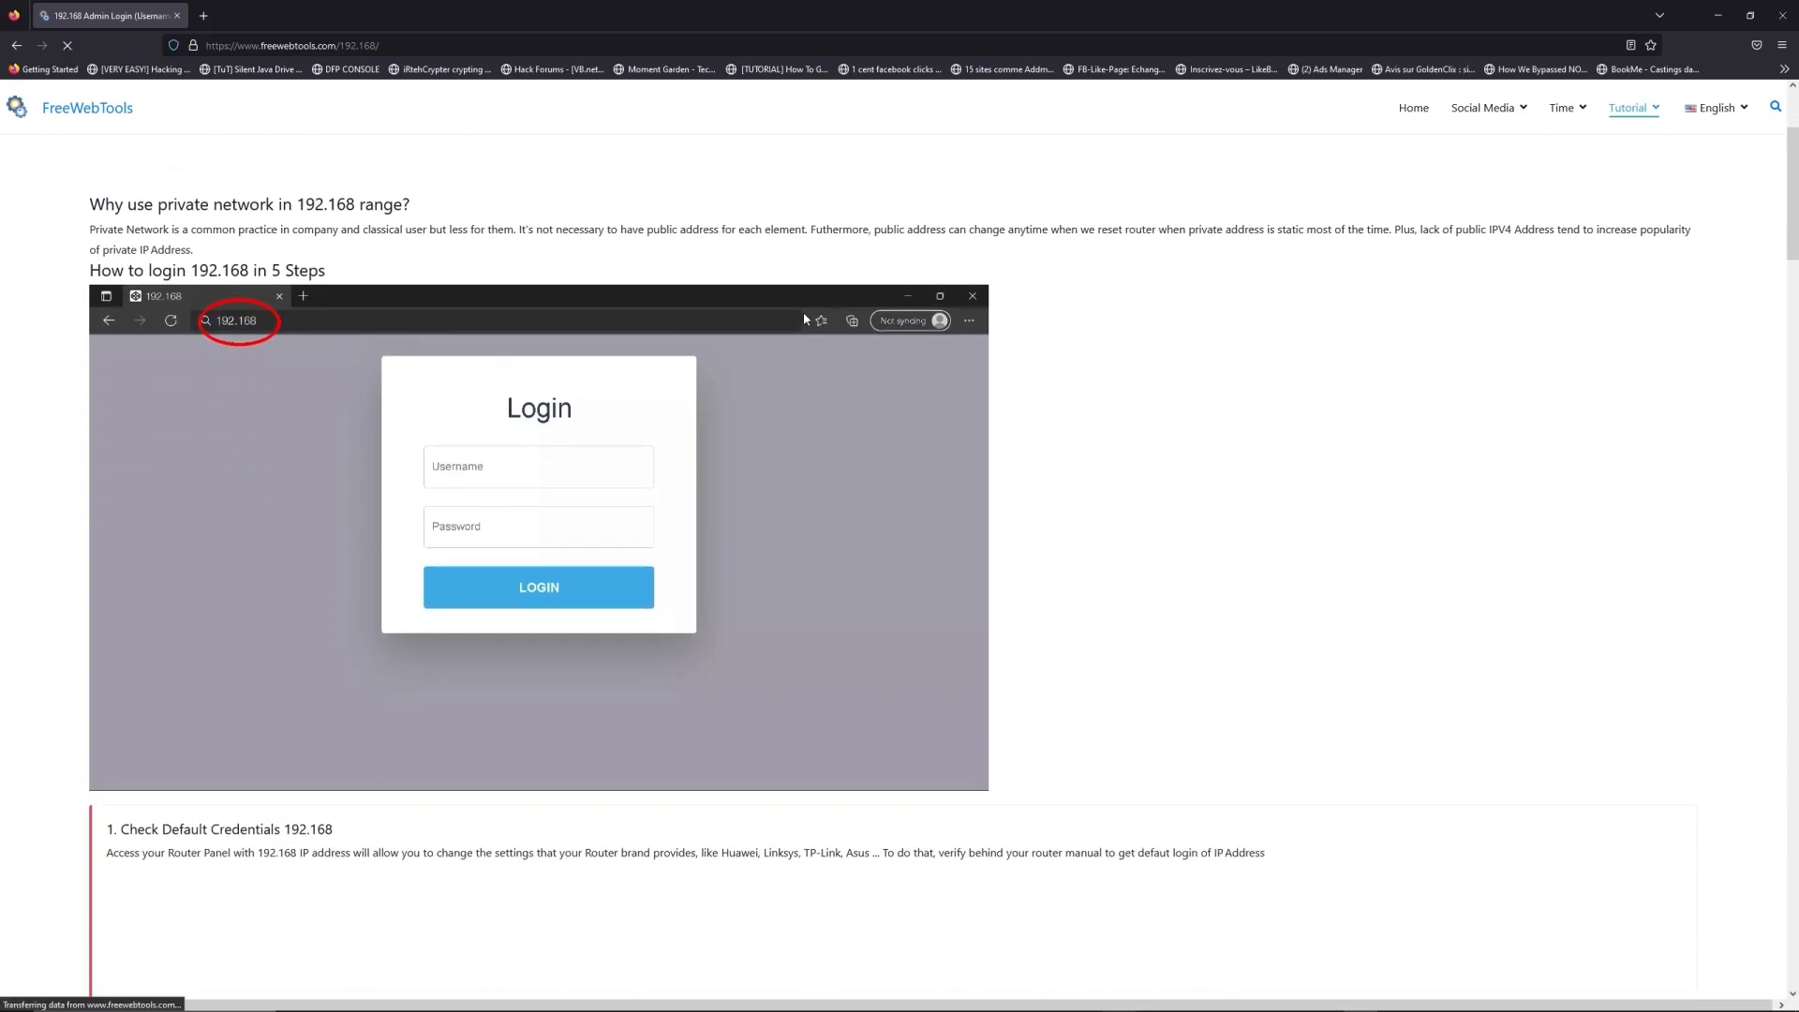
scroll("down", 3)
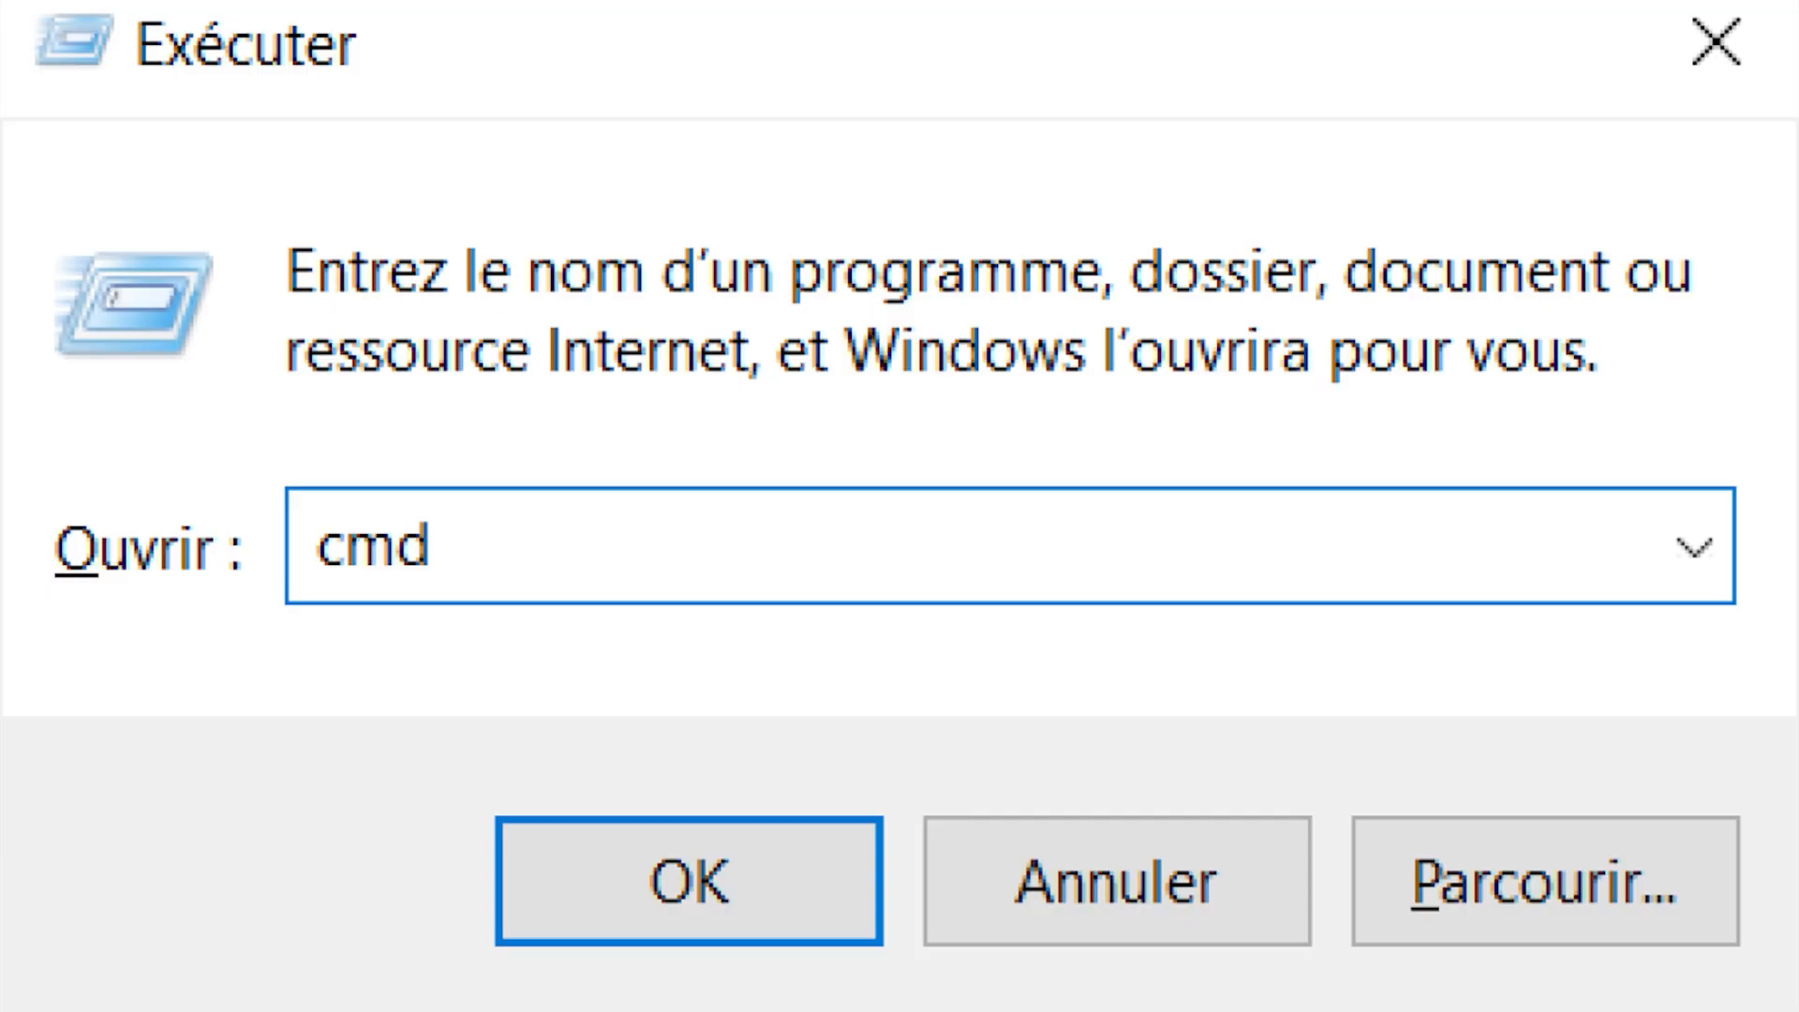
Confirm the Run dialog to launch the cmd command prompt
left_click(688, 881)
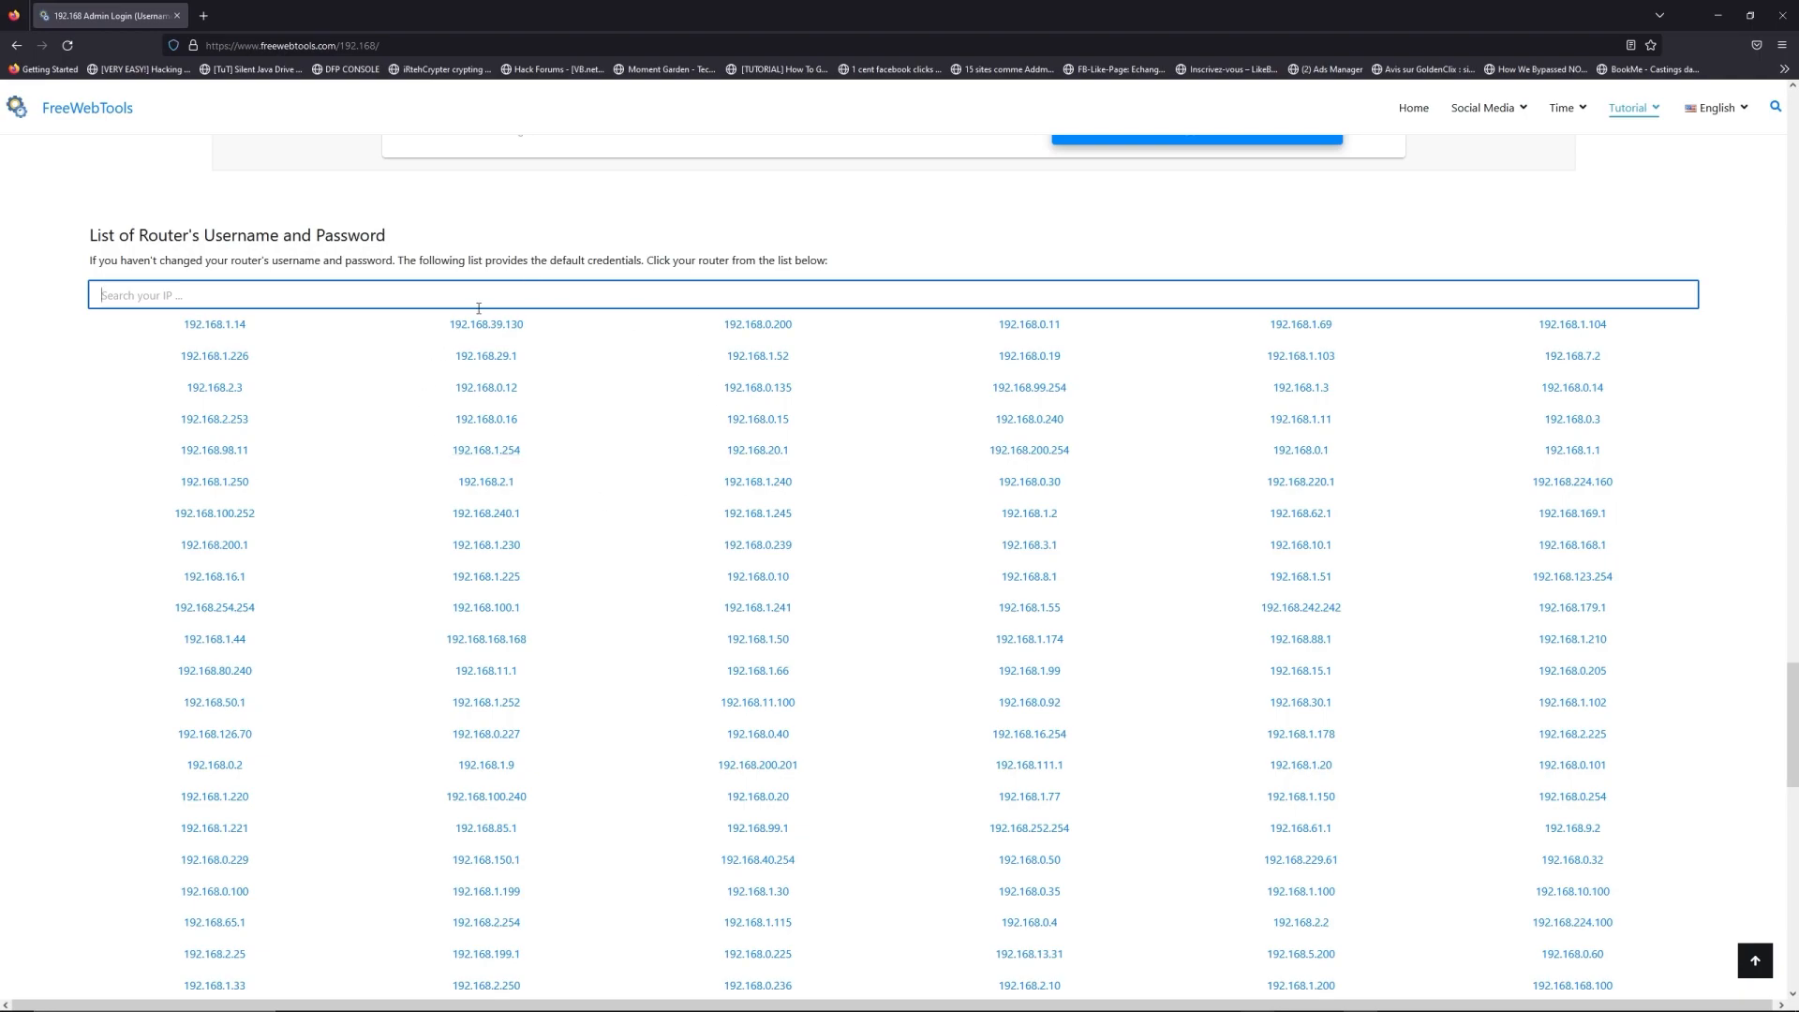
Filter the router credentials list by entering 192.168 in the IP search box
type("192")
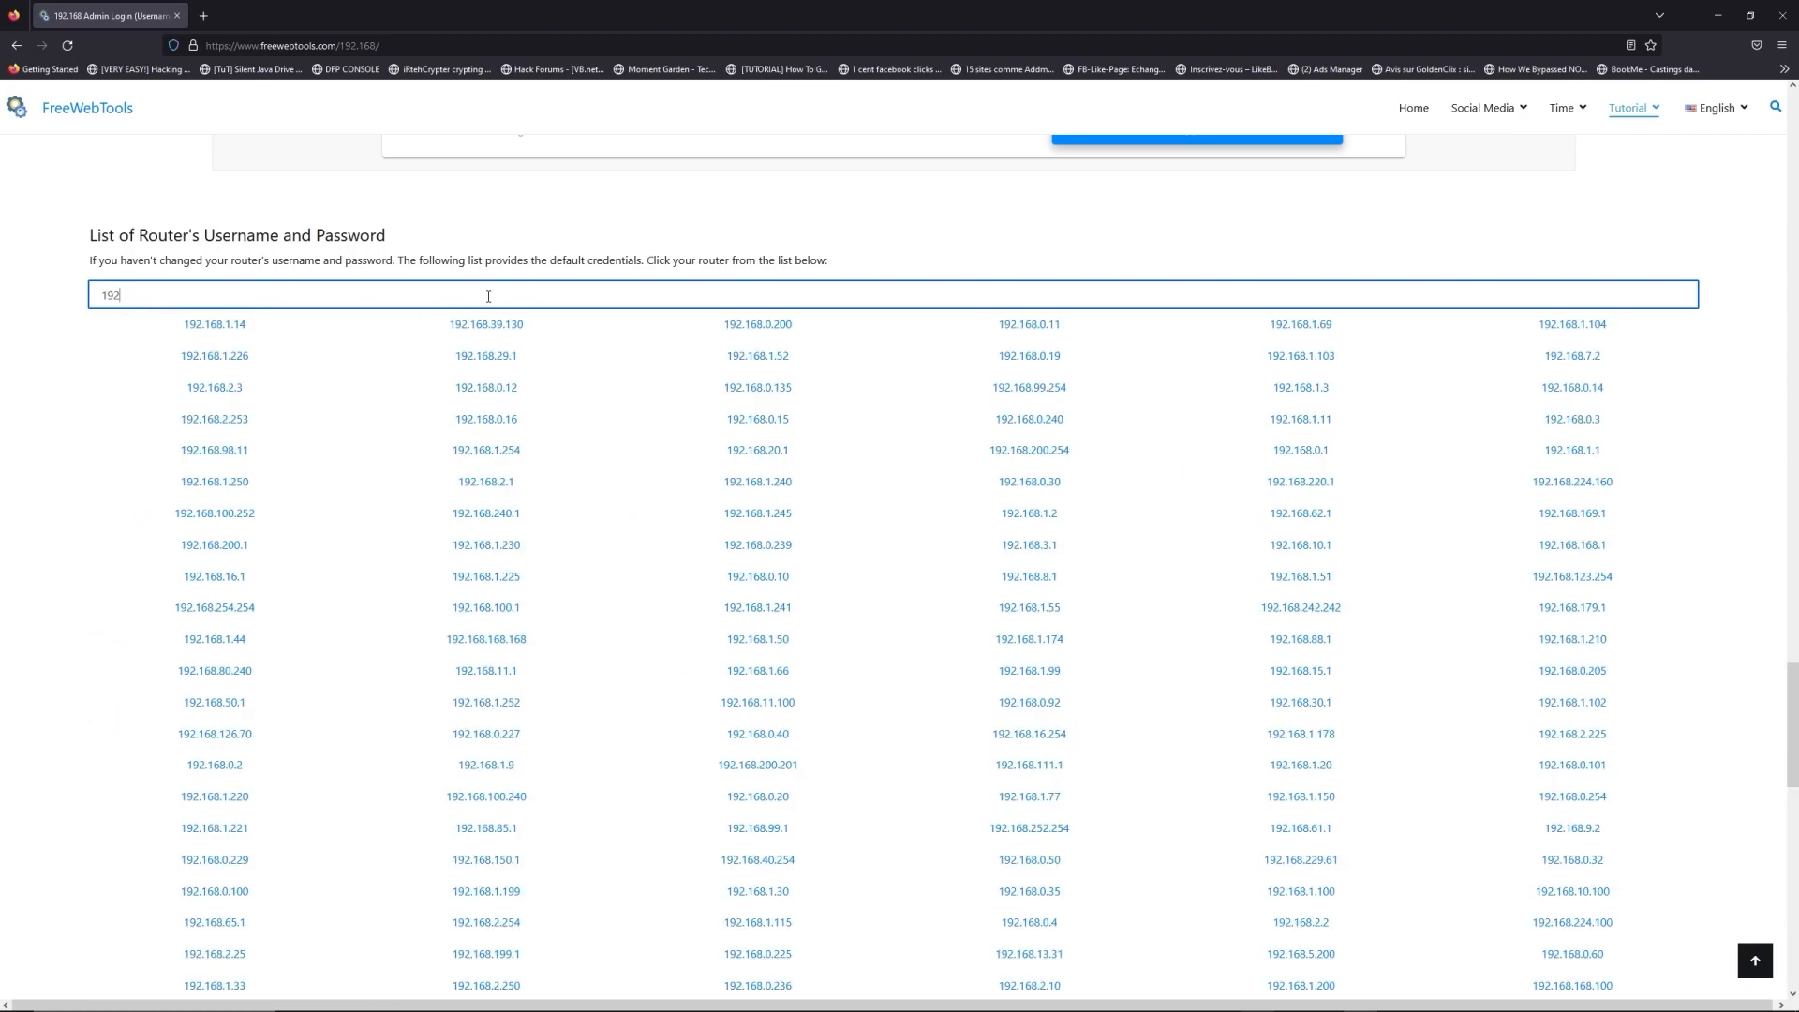
type(".168.1.1")
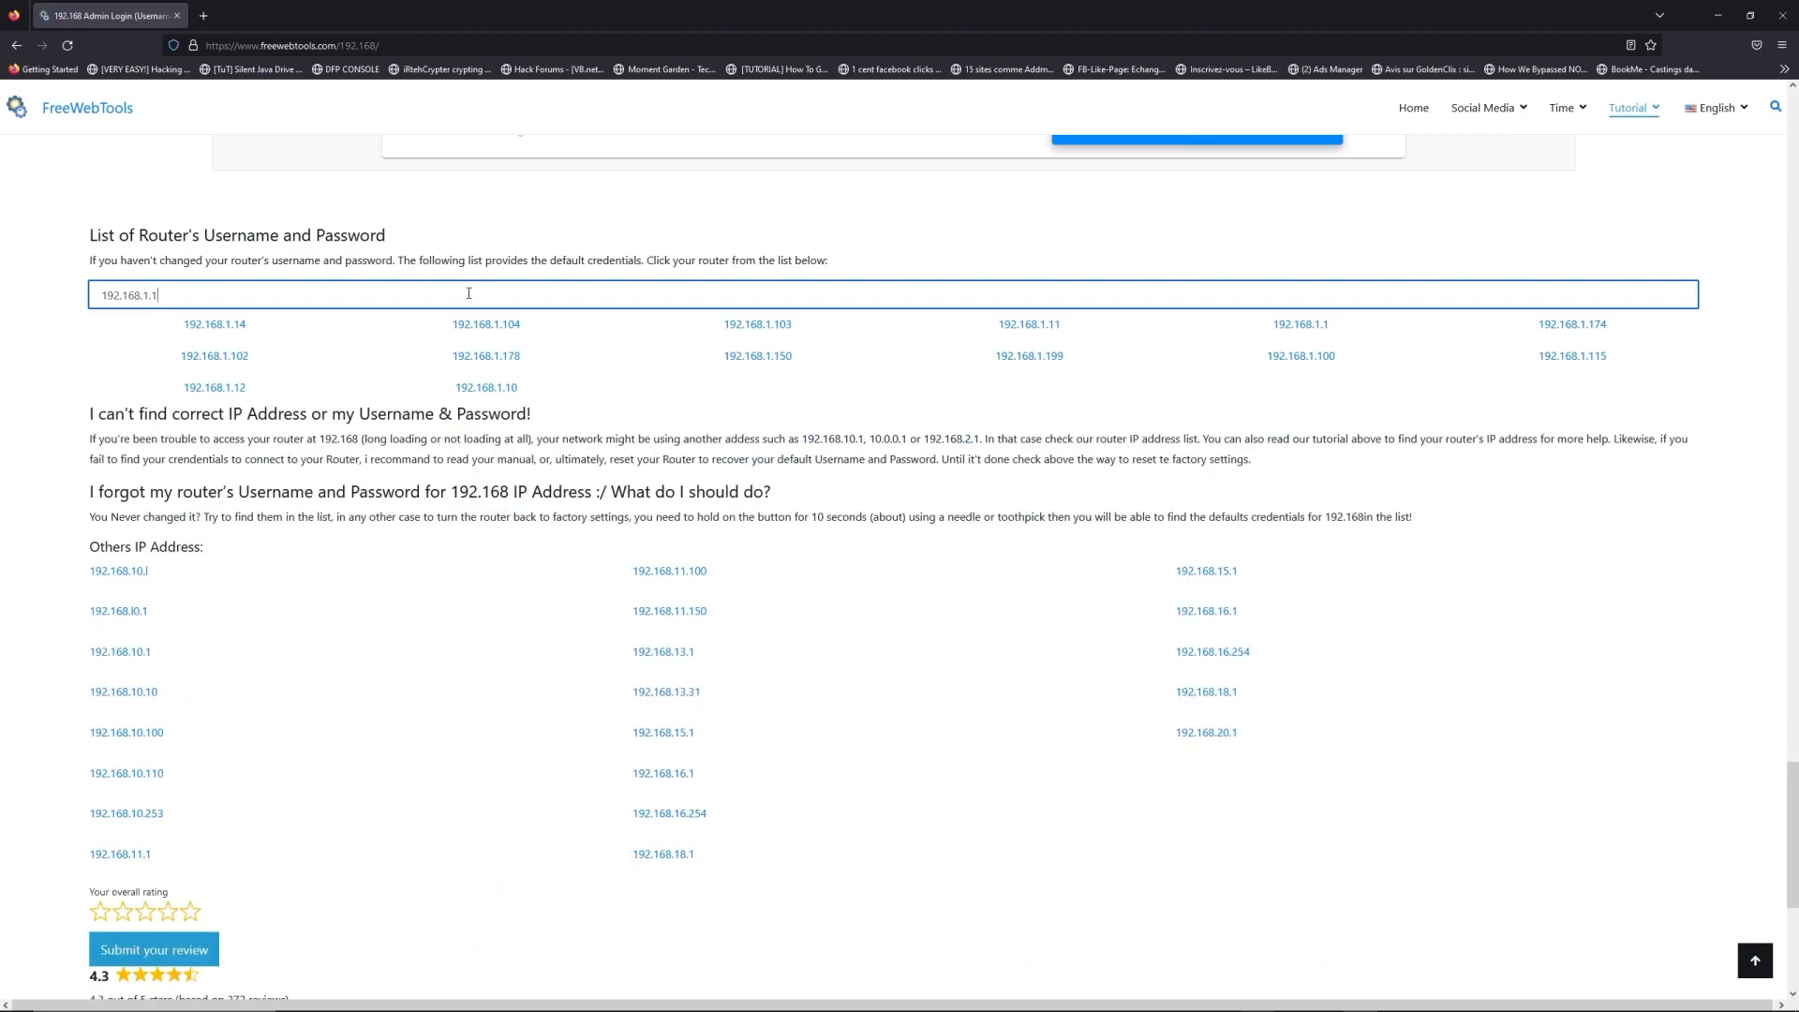
mouse_move(1421, 330)
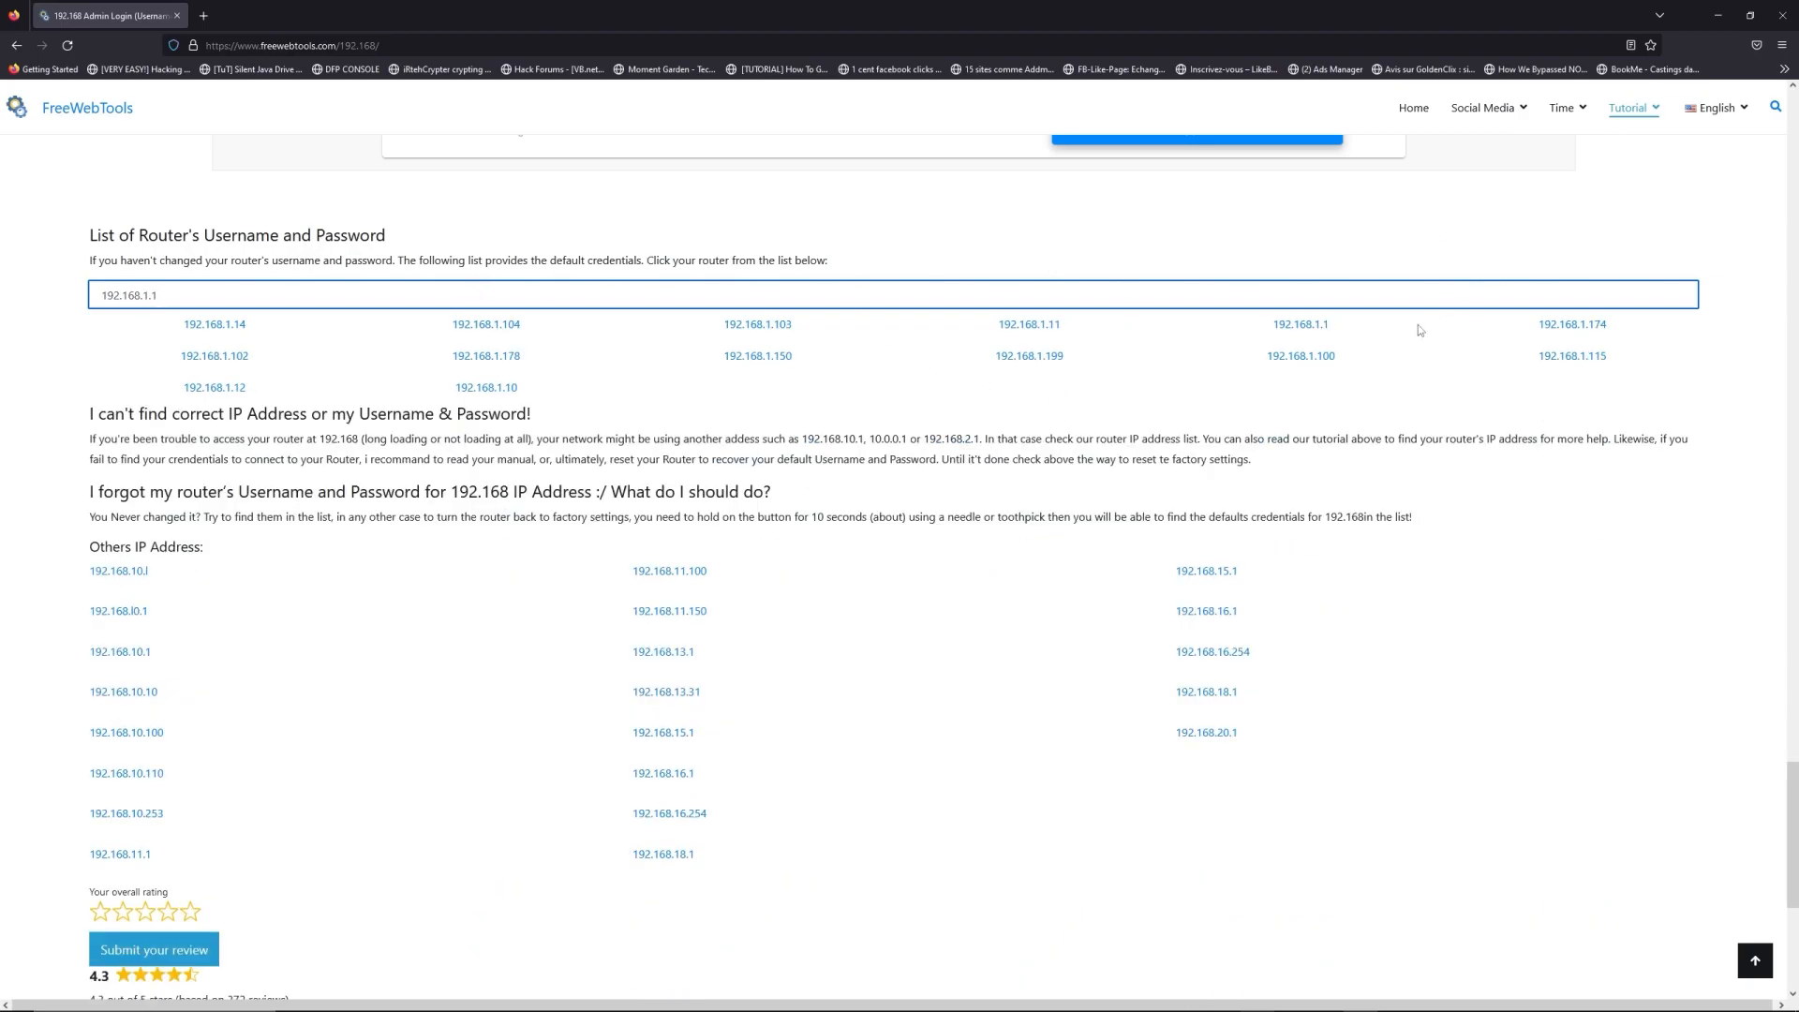
Review the 192.168.1.1 default credentials page, then launch the router login page at 192.168.1.1
left_click(1300, 324)
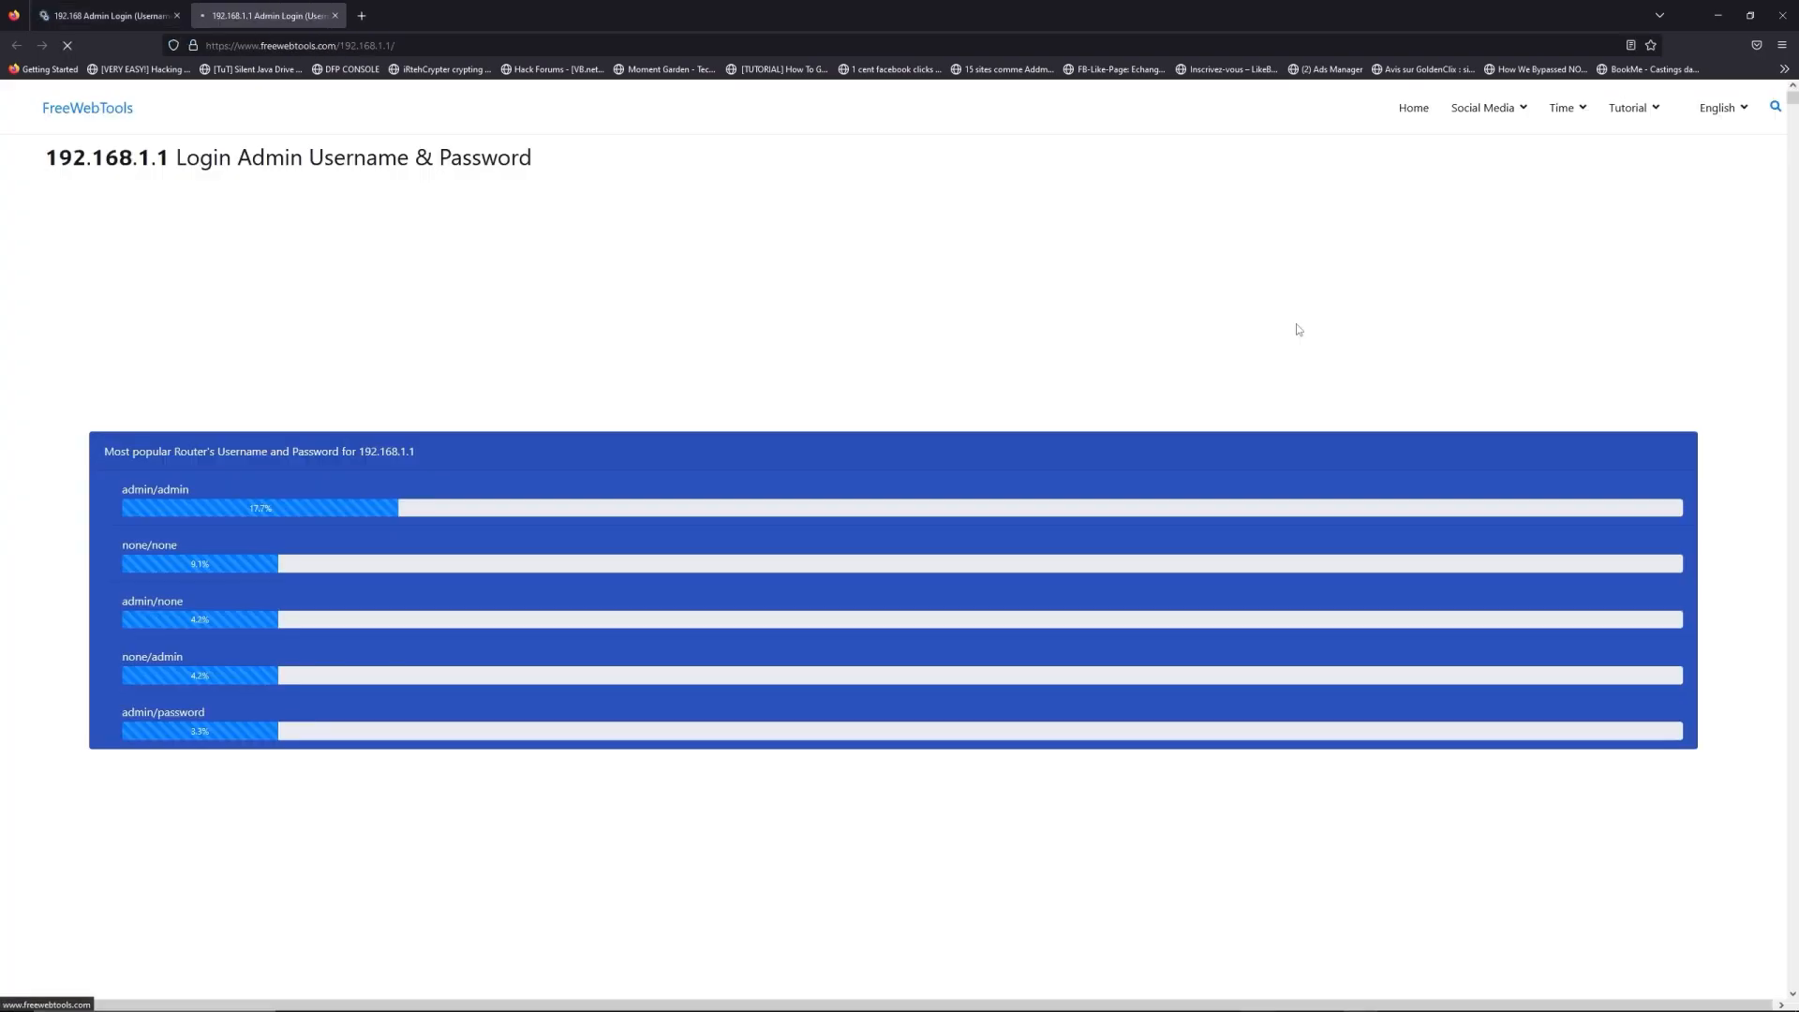
scroll("down", 3)
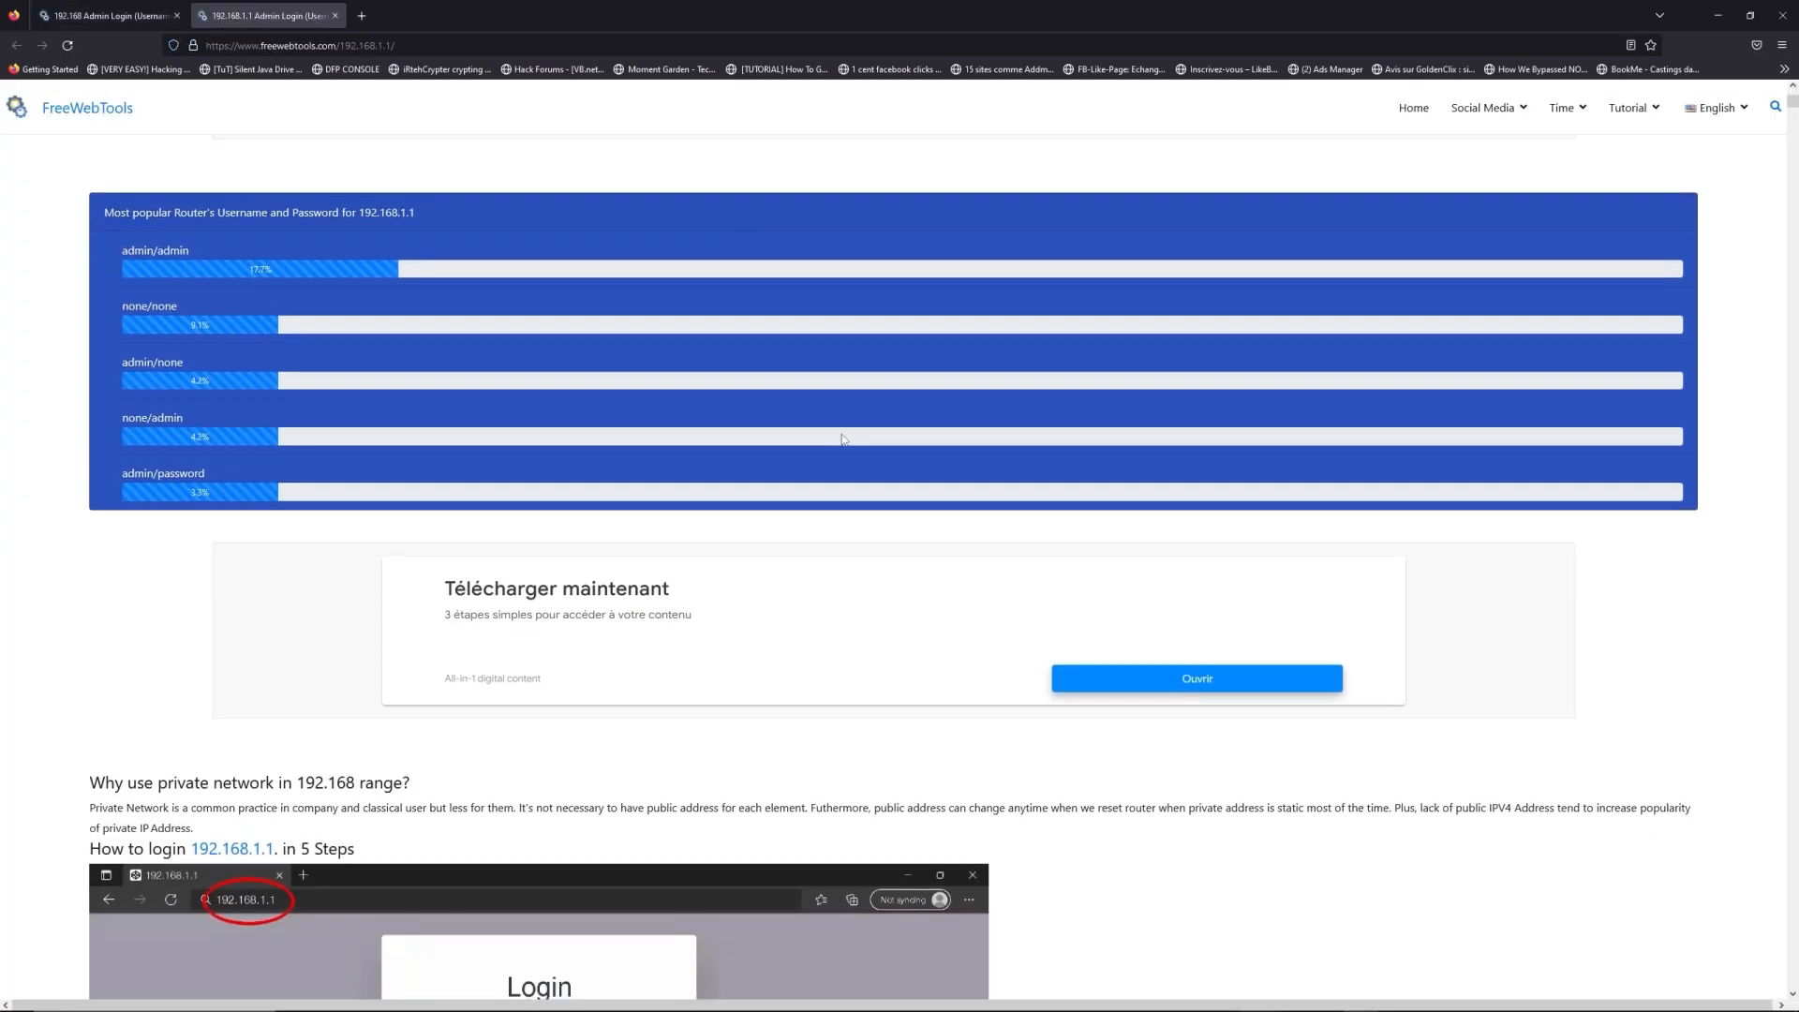
scroll("down", 3)
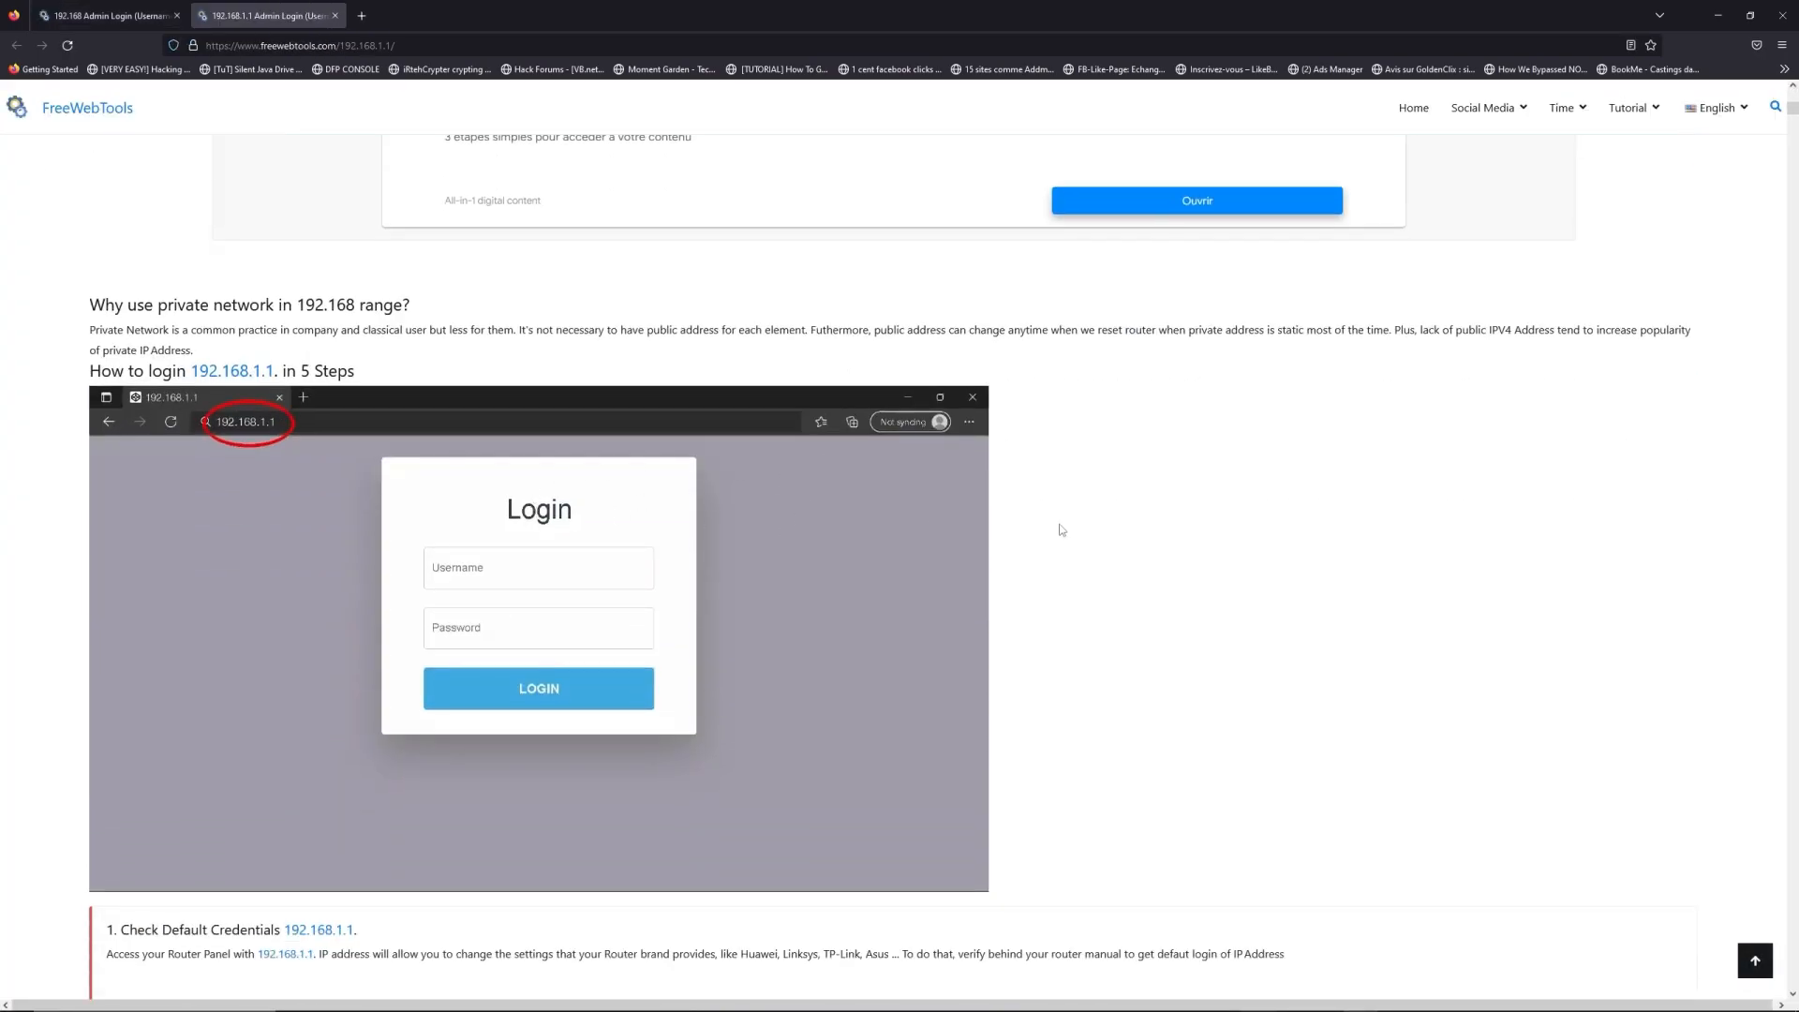
scroll("down", 3)
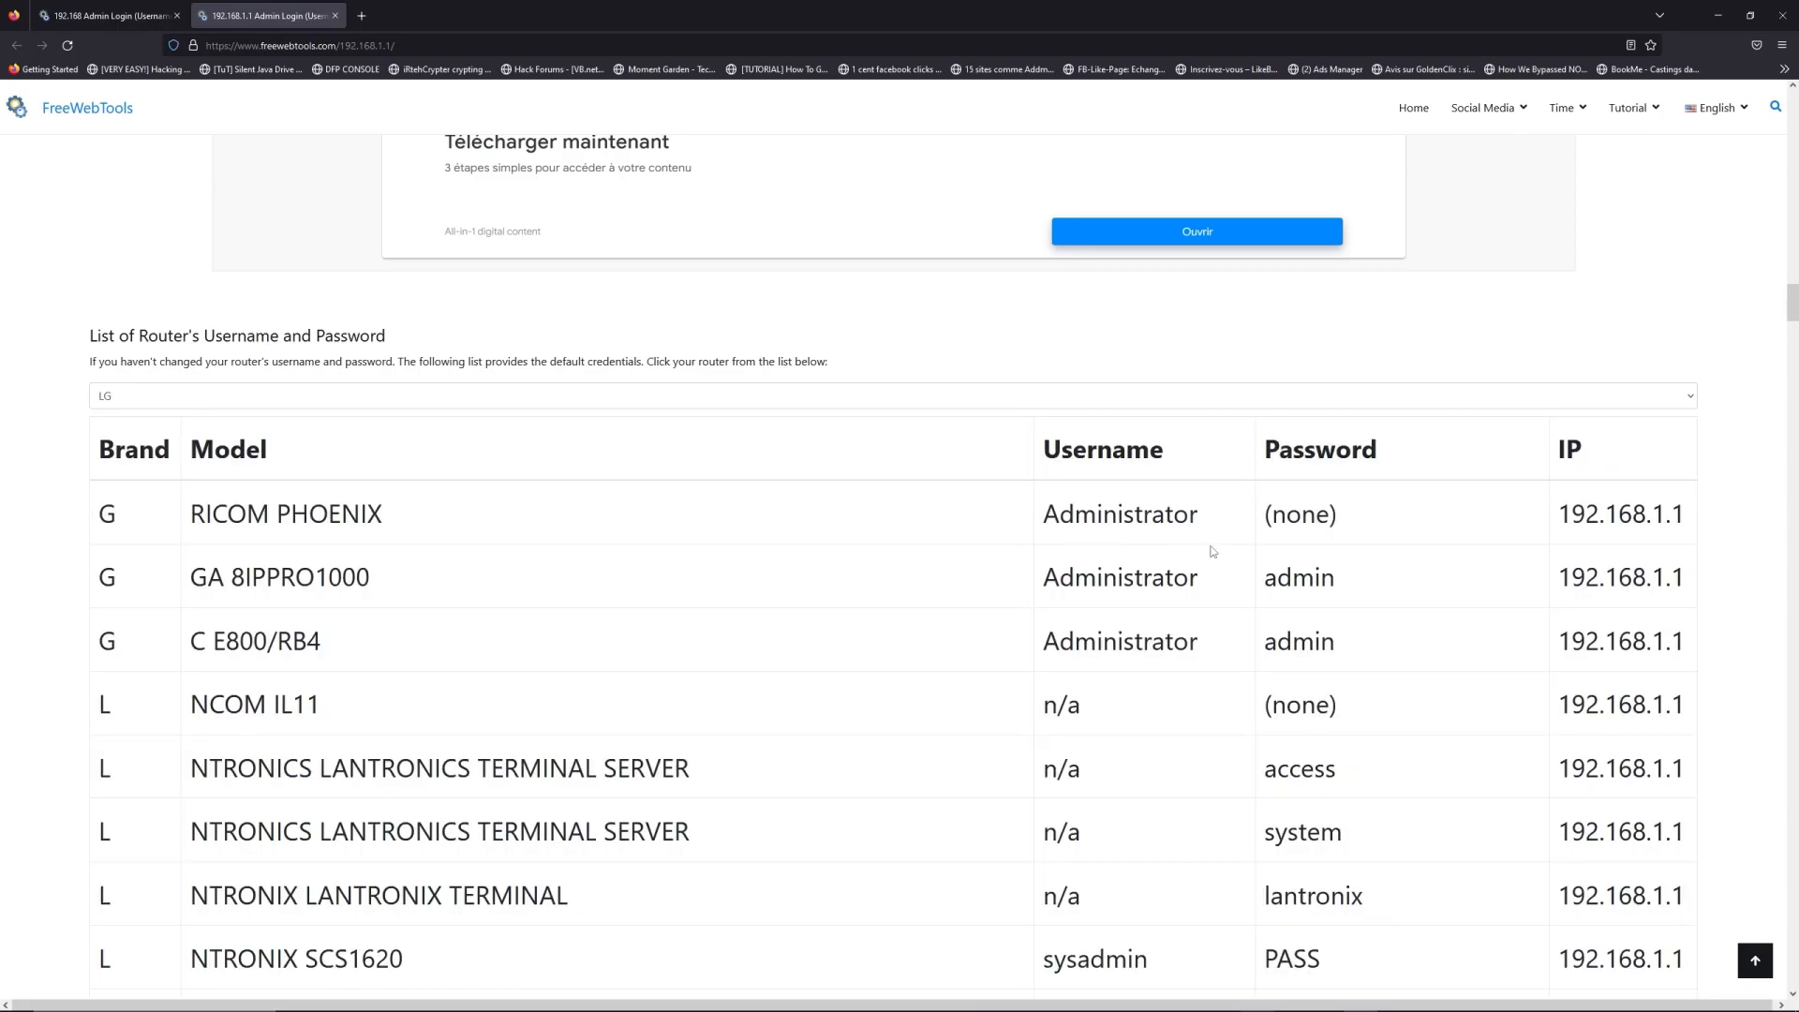
scroll("down", 3)
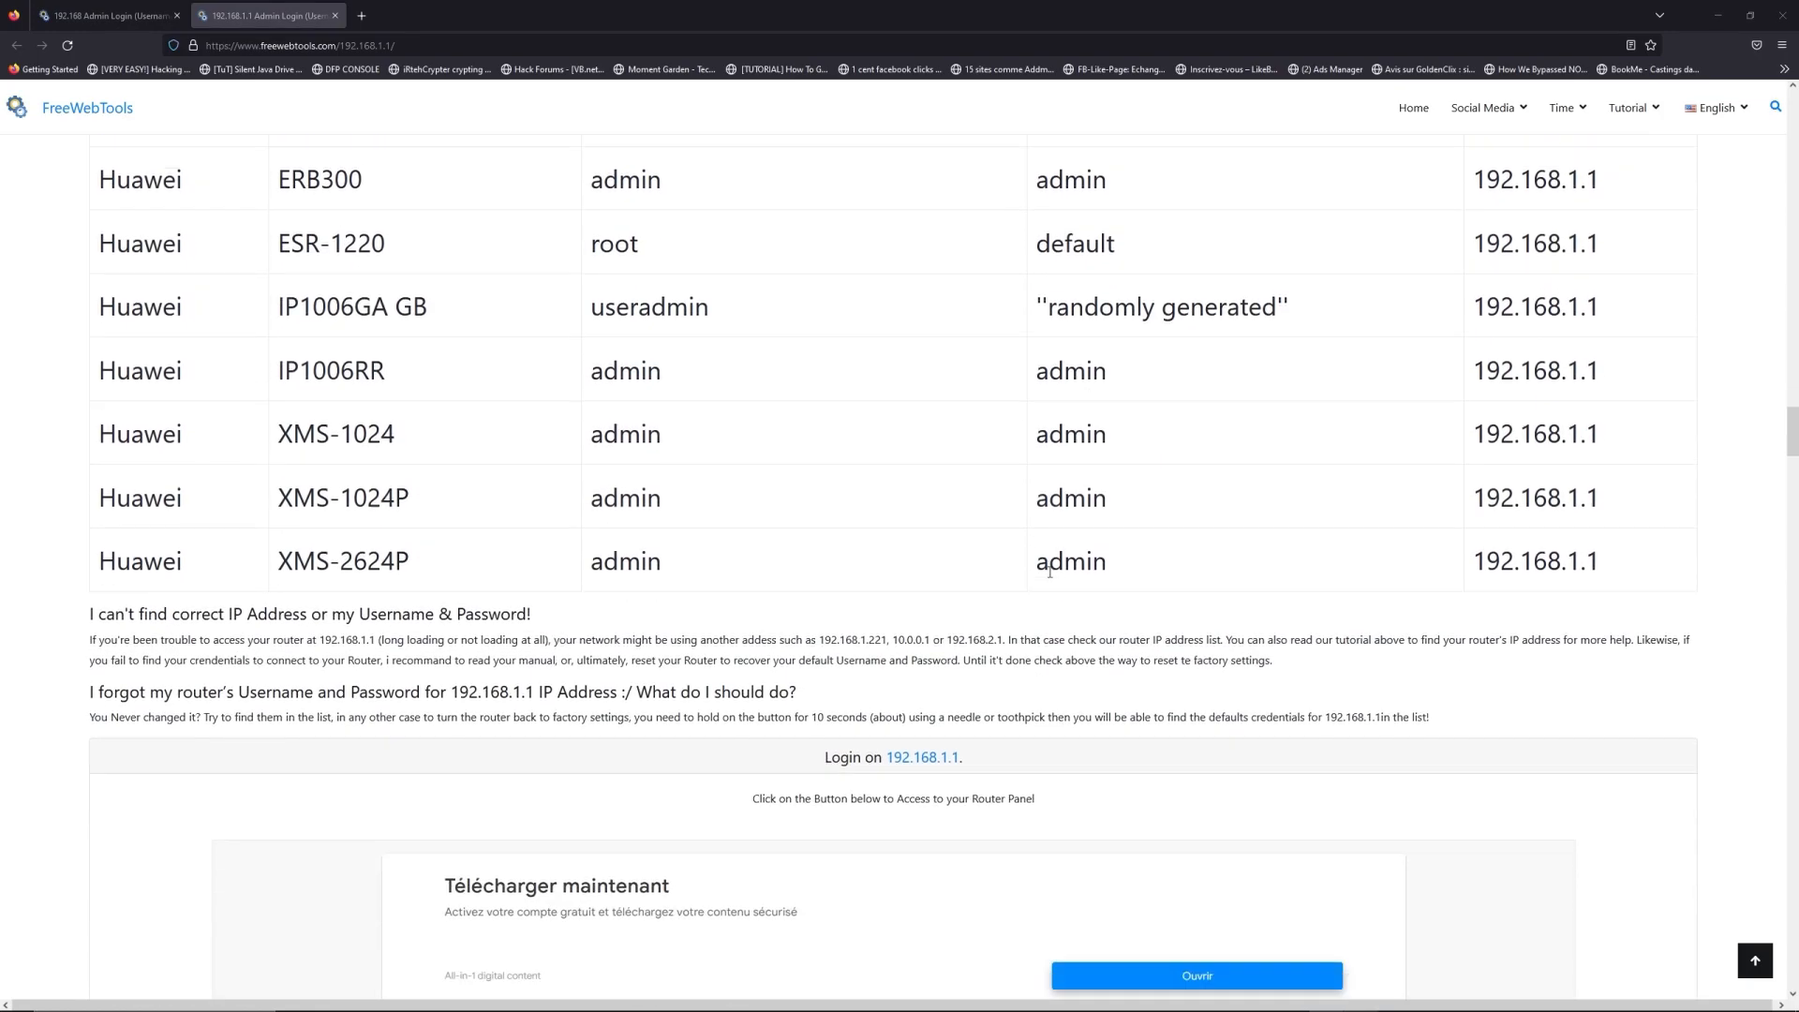
scroll("down", 3)
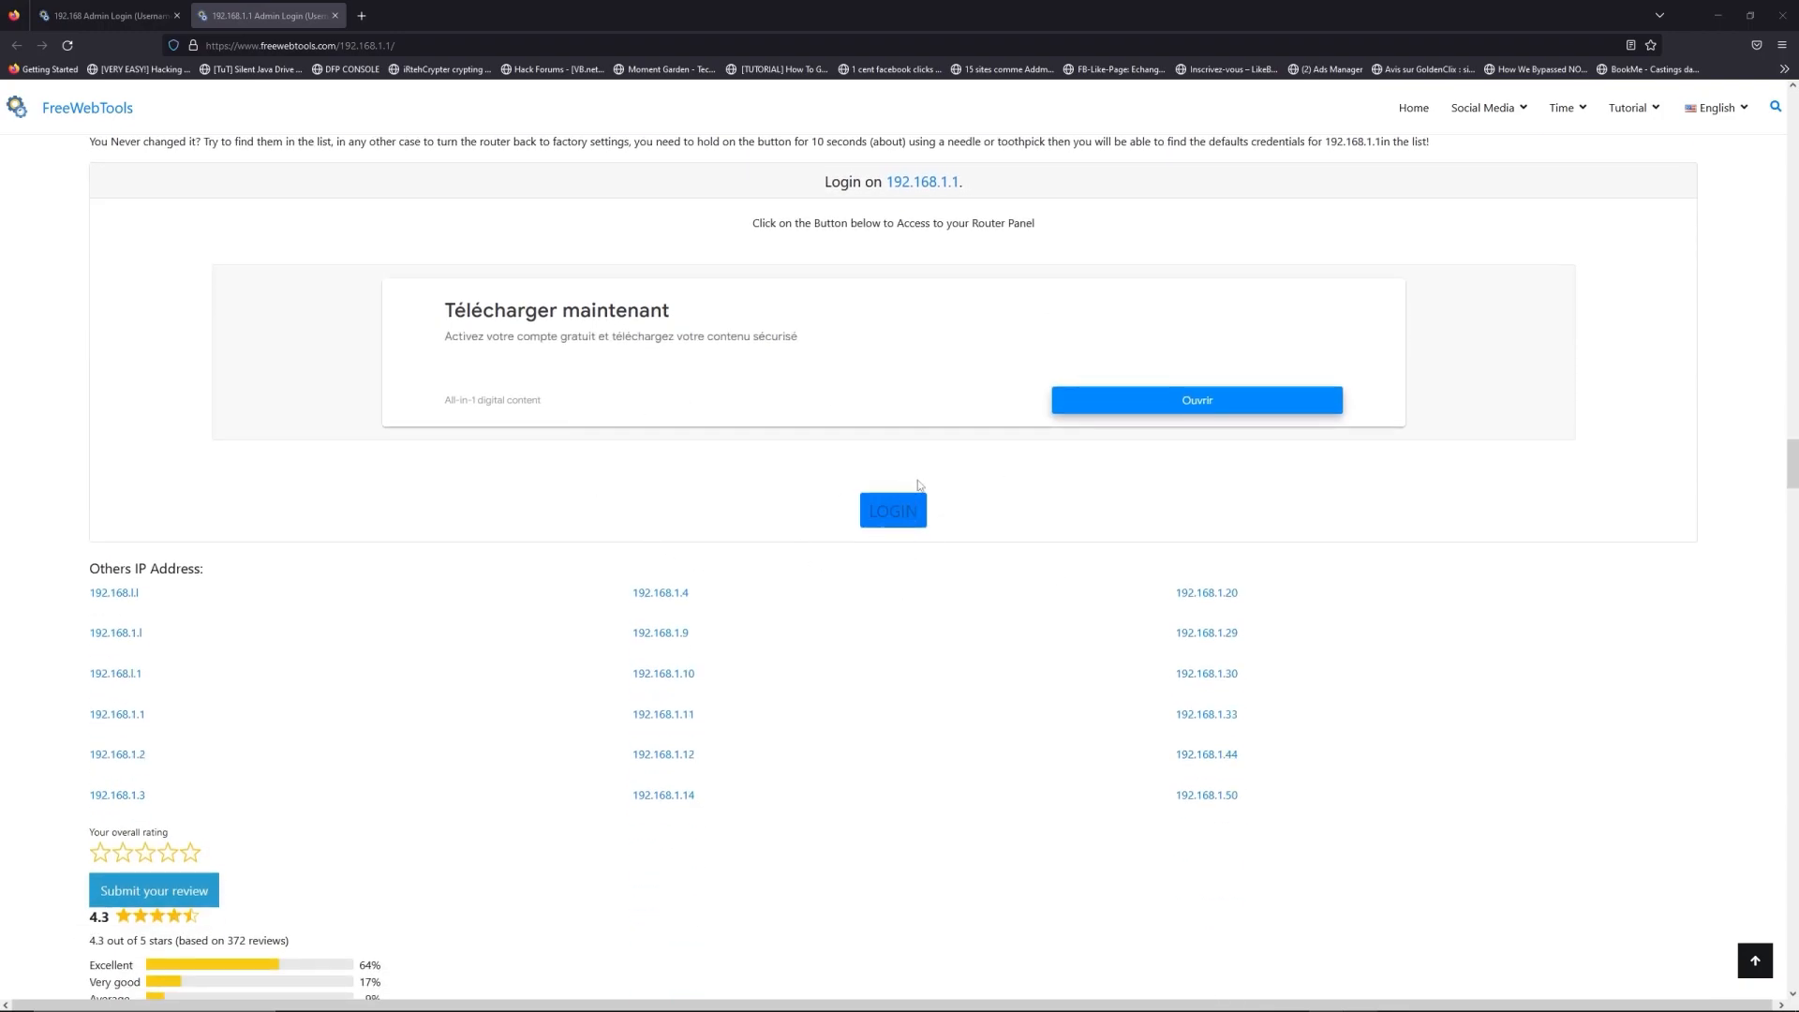
left_click(892, 509)
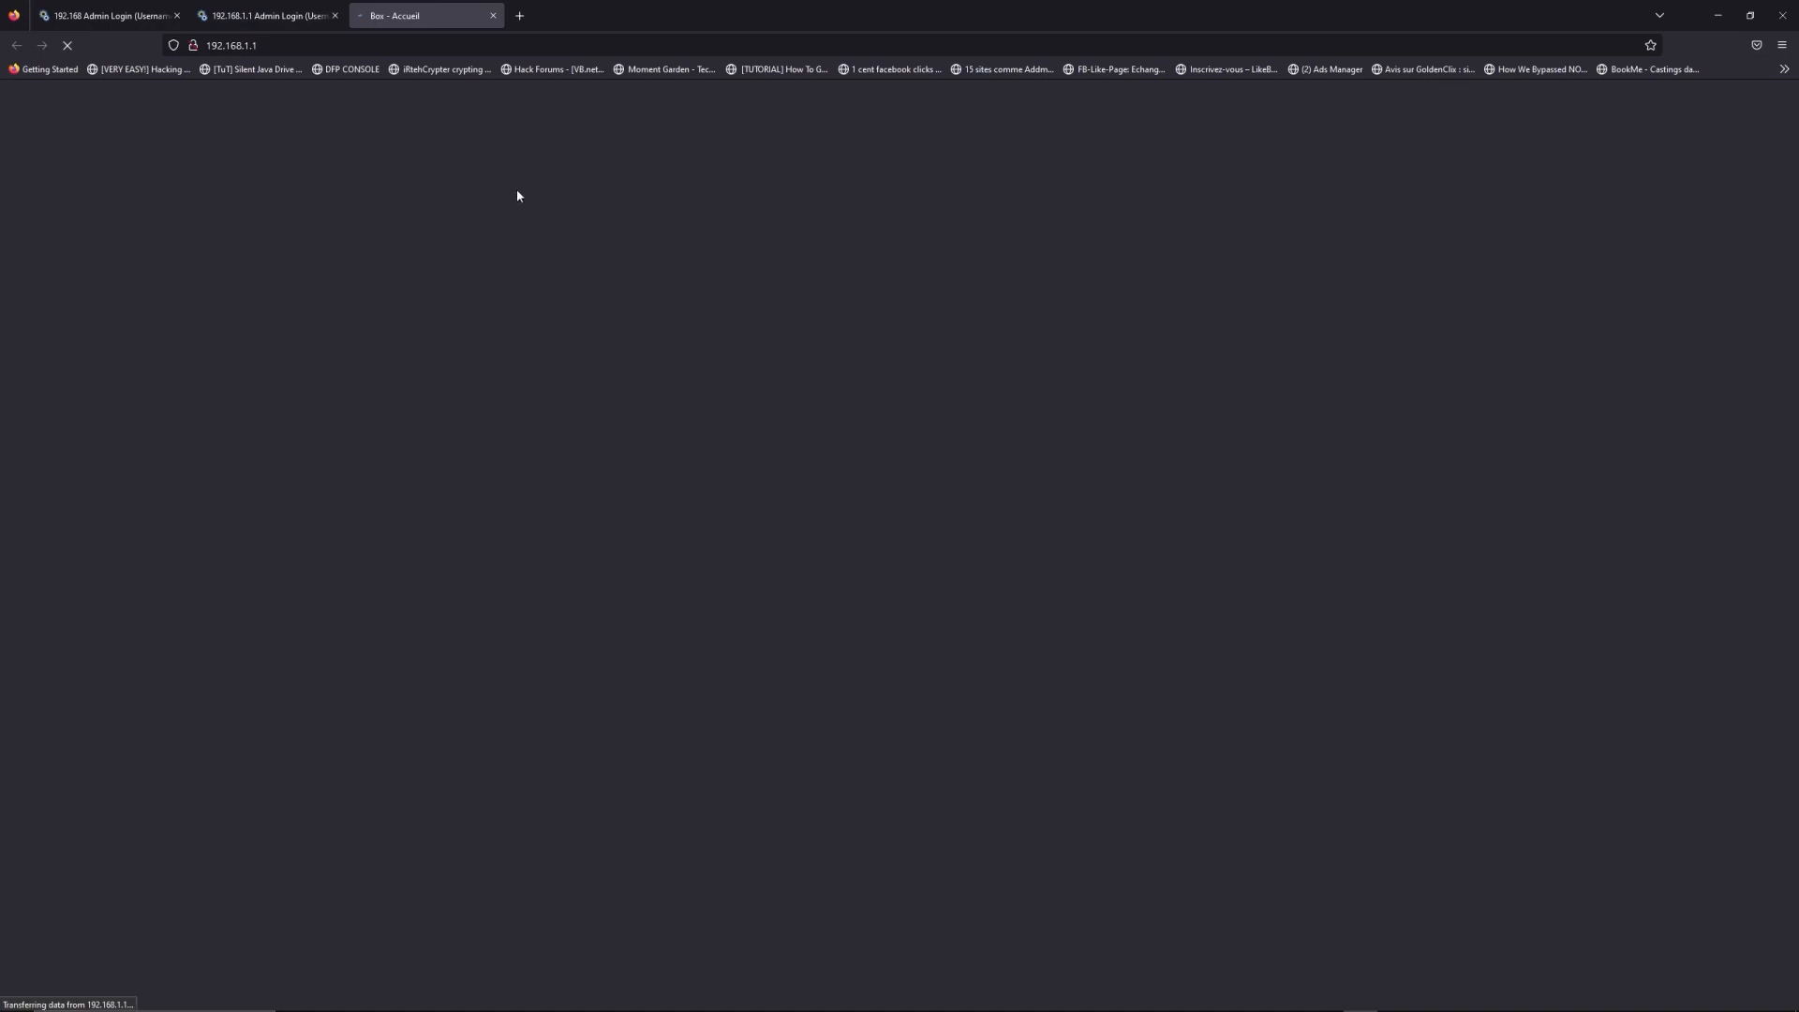